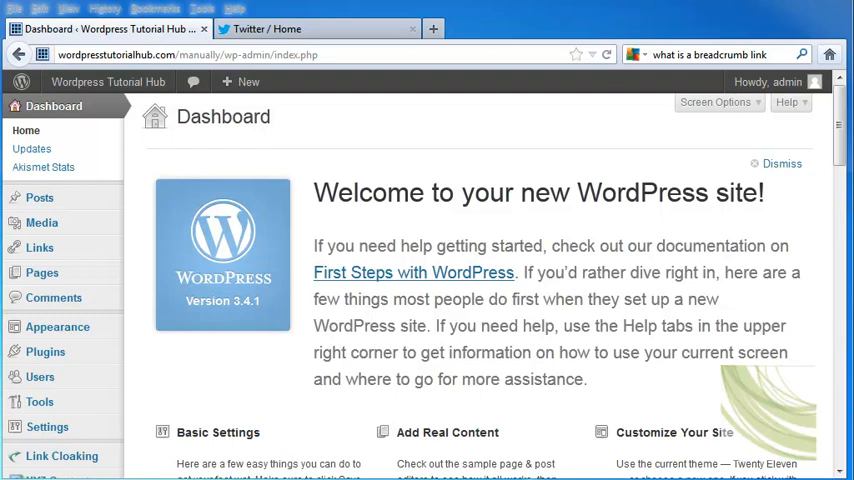
pyautogui.moveTo(473, 366)
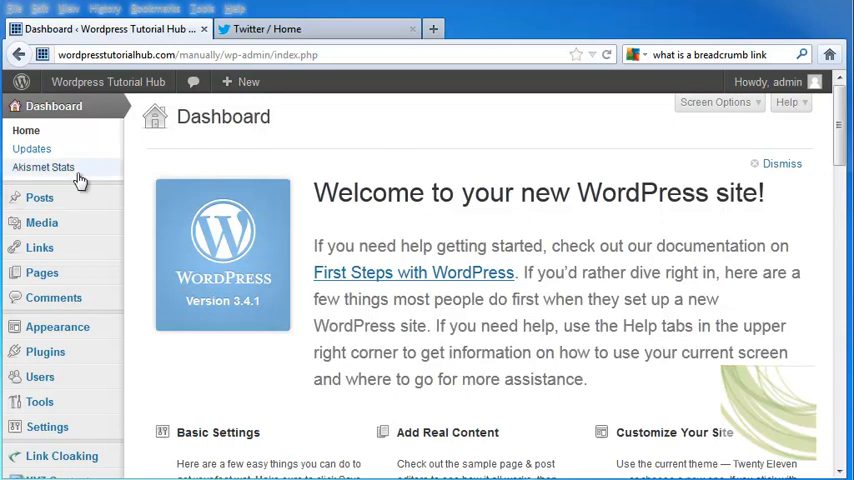
pyautogui.moveTo(45, 351)
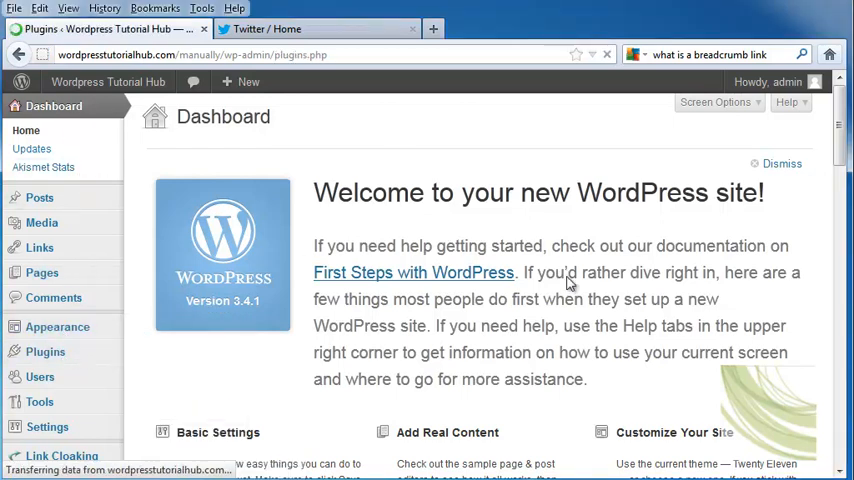
# - Search the WordPress plugin directory for 'twitter' and scroll to WP to Twitter
pyautogui.click(45, 351)
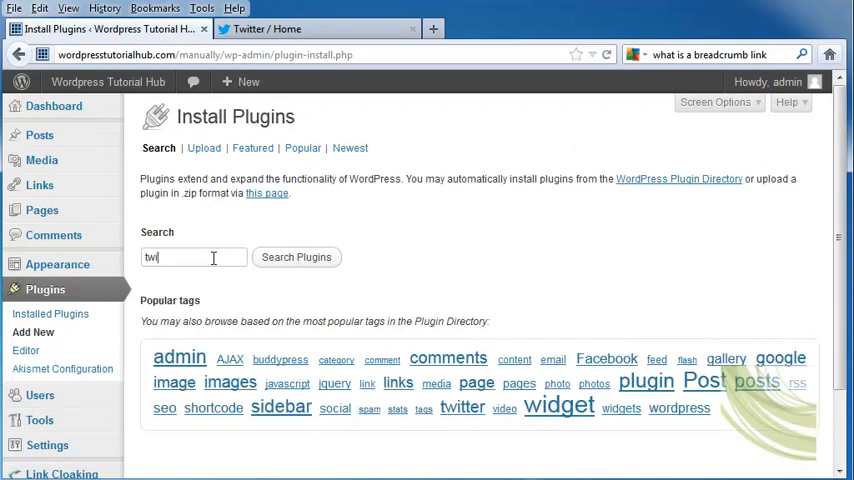
pyautogui.click(296, 257)
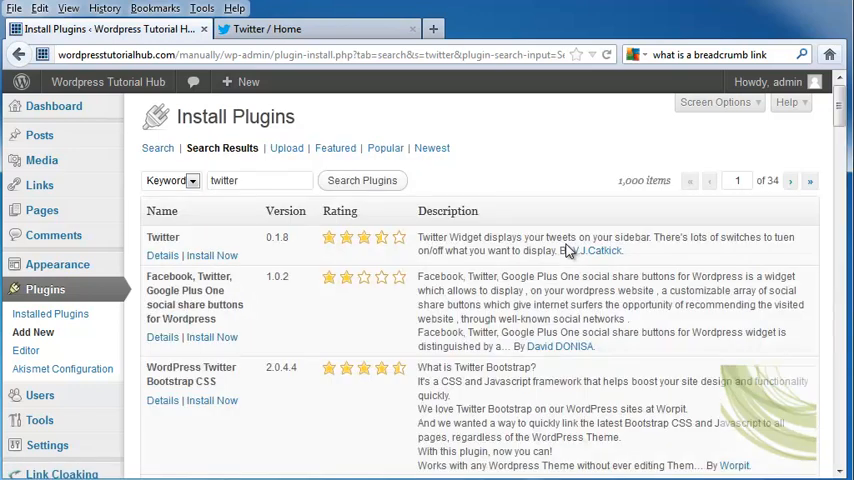
pyautogui.scroll(-3)
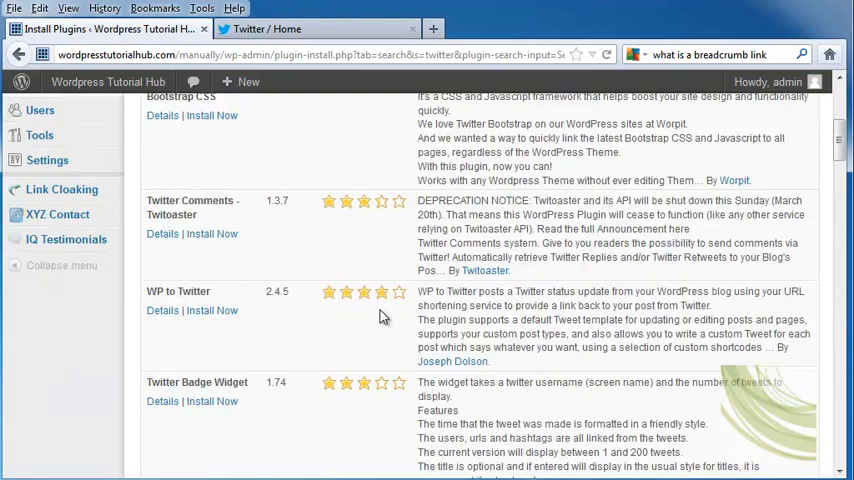
pyautogui.moveTo(285, 333)
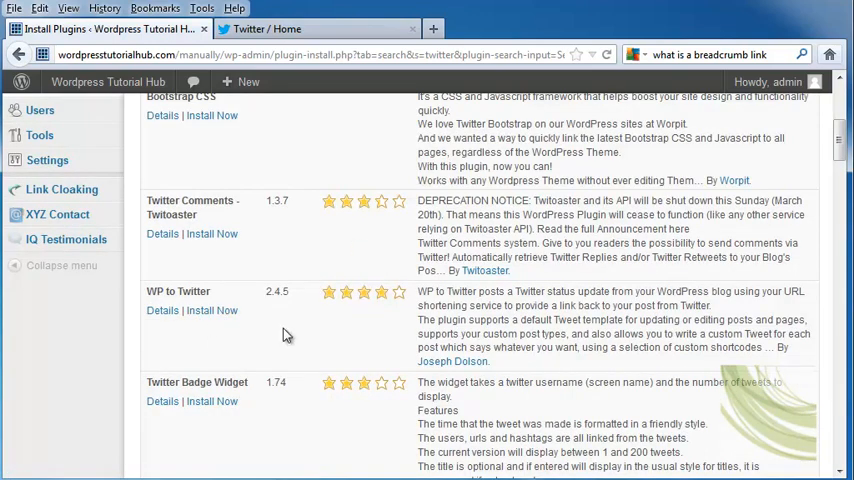
pyautogui.moveTo(293, 318)
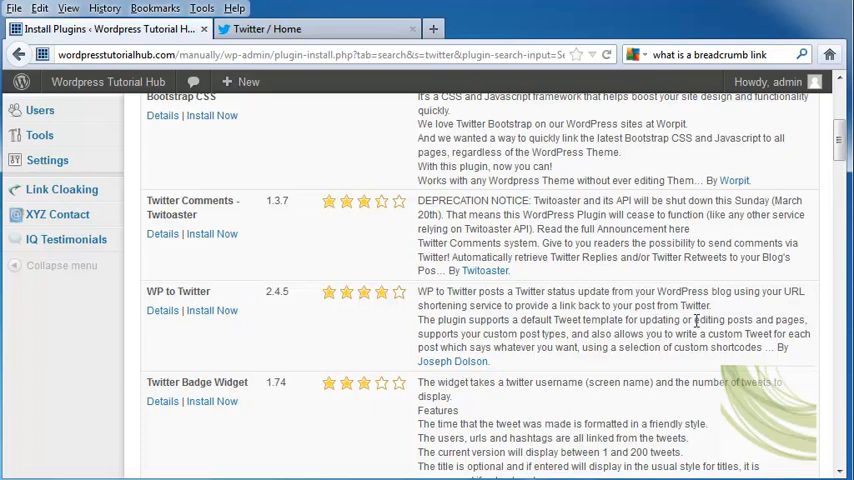
pyautogui.moveTo(384, 320)
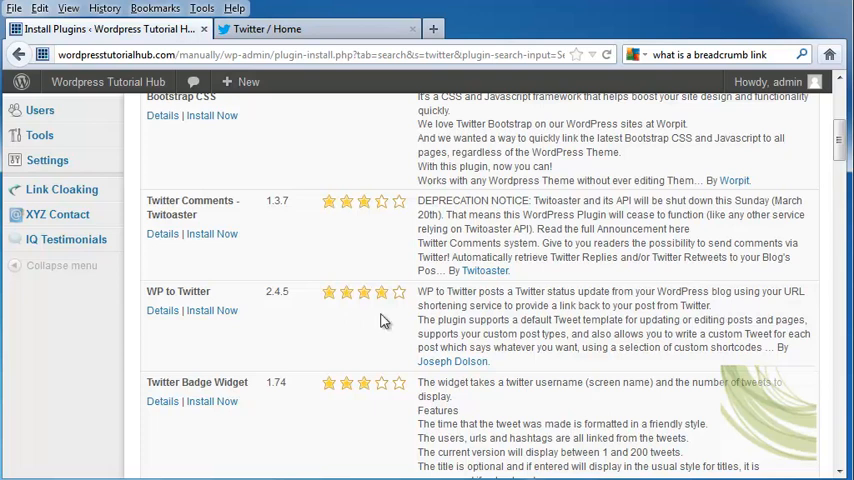
# - Install the WP to Twitter plugin and activate it
pyautogui.click(212, 233)
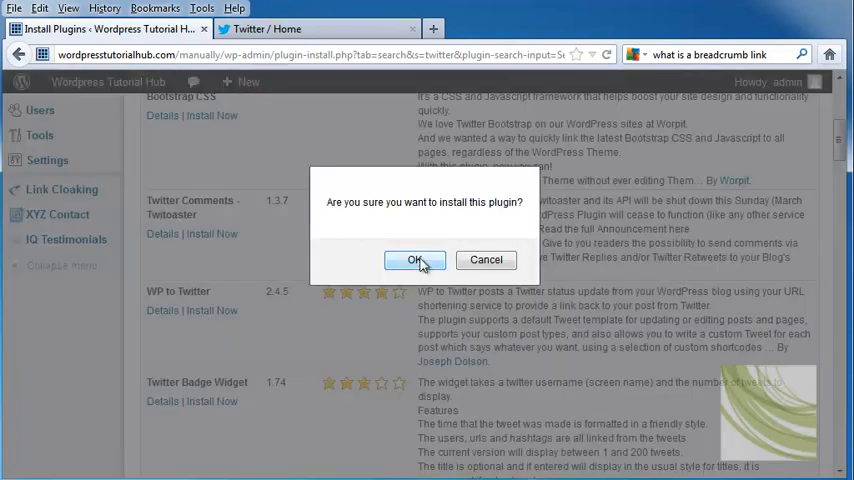
pyautogui.click(415, 260)
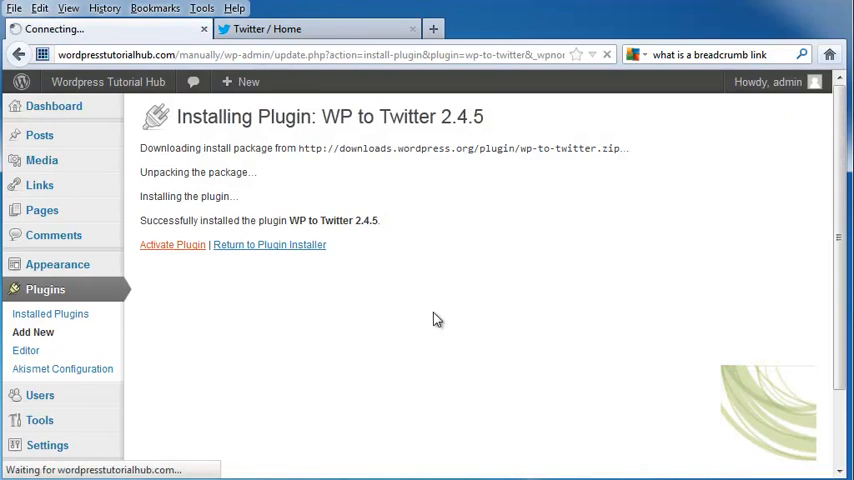
pyautogui.click(172, 244)
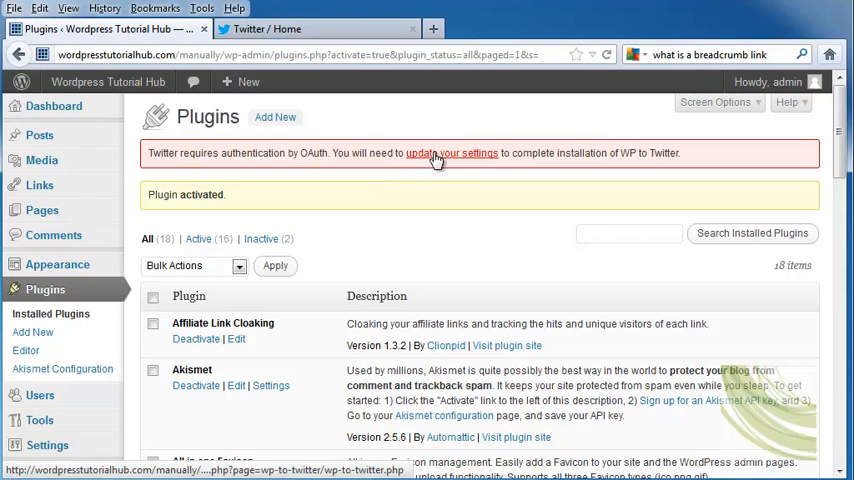
# - Open the WP to Twitter options page and scroll to the Twitter setup instructions
pyautogui.click(452, 153)
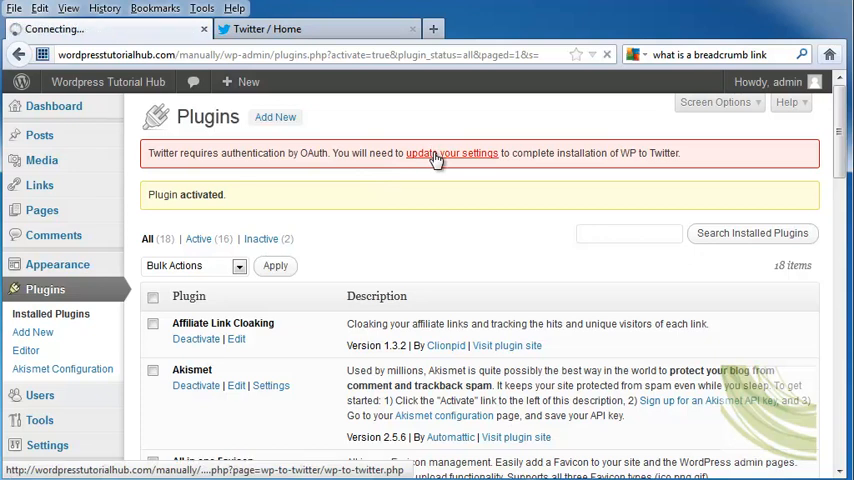
pyautogui.click(451, 153)
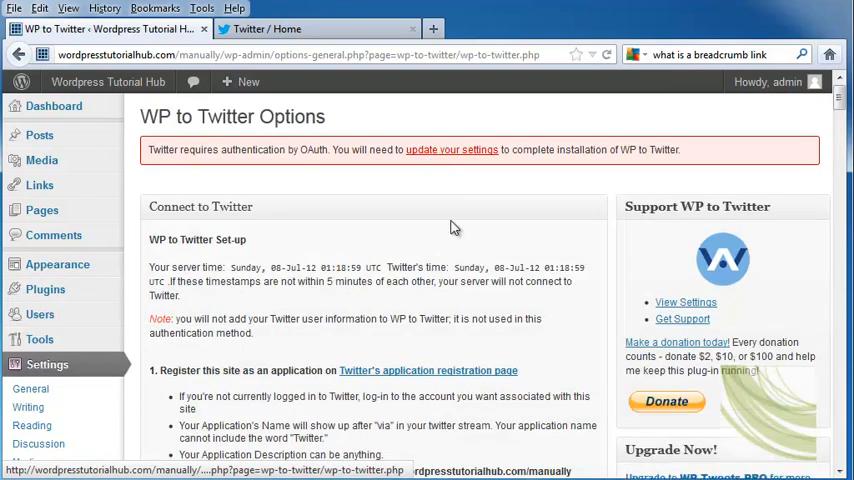
pyautogui.scroll(-3)
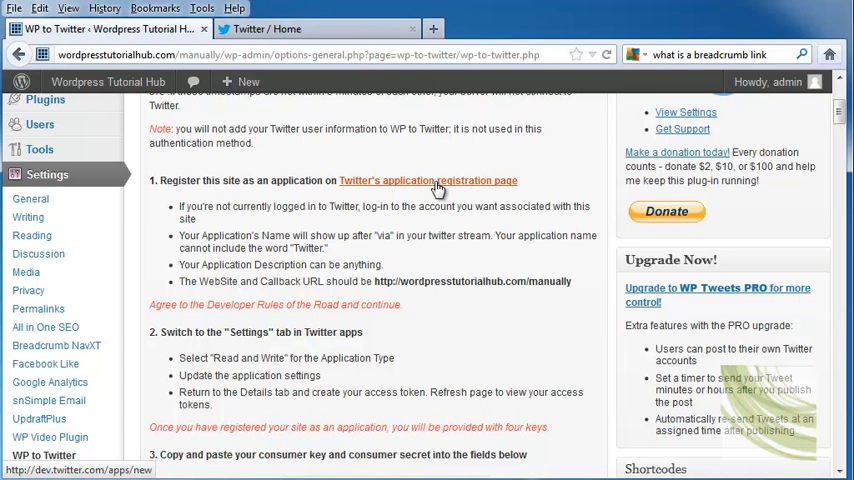
# - Open Twitter's application registration page and log in with the account credentials
pyautogui.click(428, 180)
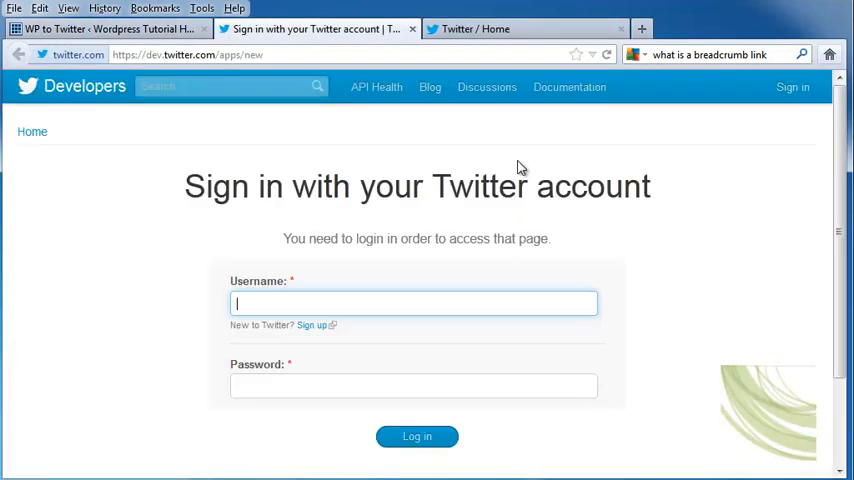
pyautogui.write('WP')
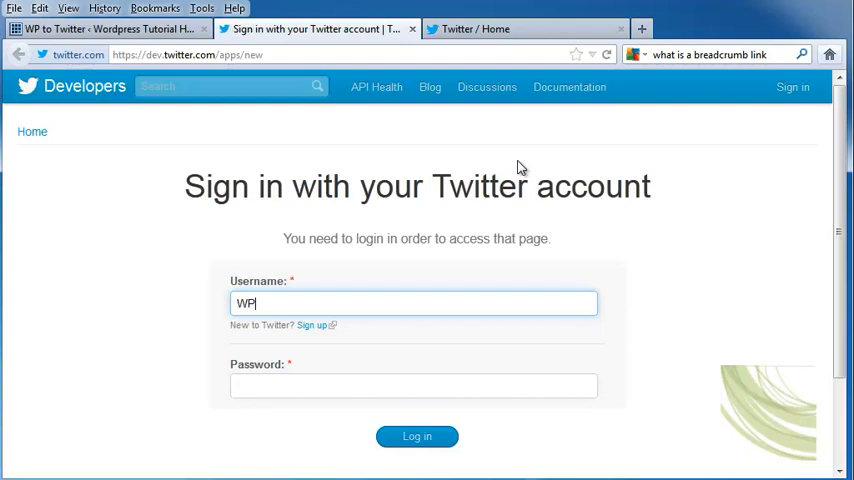
pyautogui.click(417, 436)
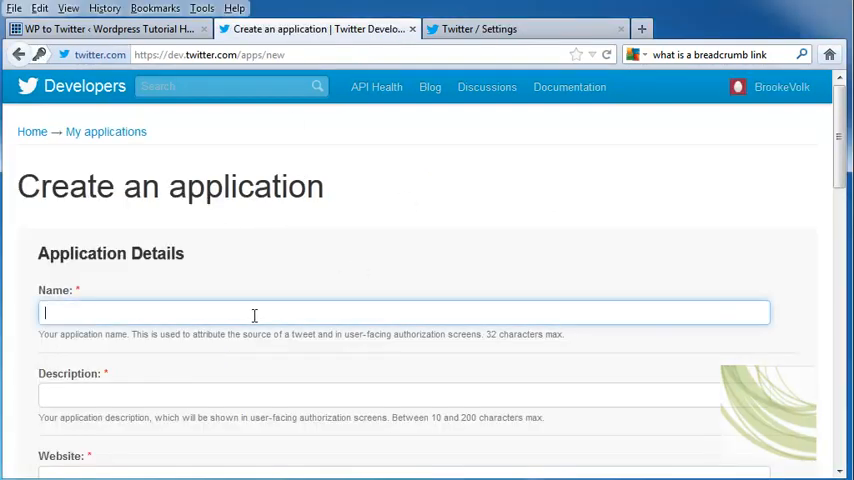
# - Enter app name 'WP to Twitter', a 'My Wordpress blog will automatically...' description, and the wordpresstutorialhub website
pyautogui.write('WP to Twitter')
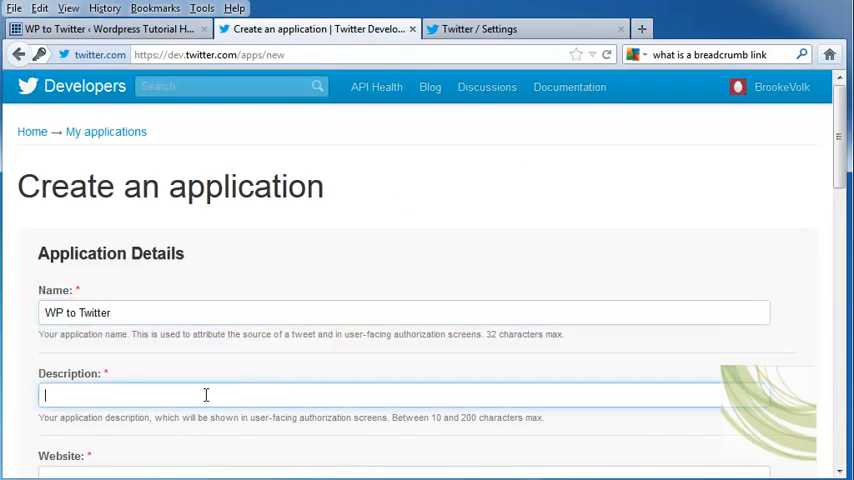
pyautogui.write('My')
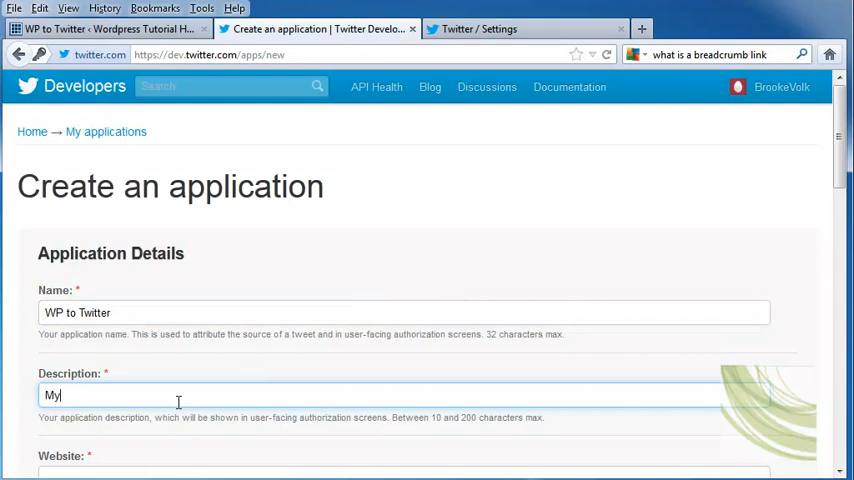
pyautogui.write('Wordpress blob')
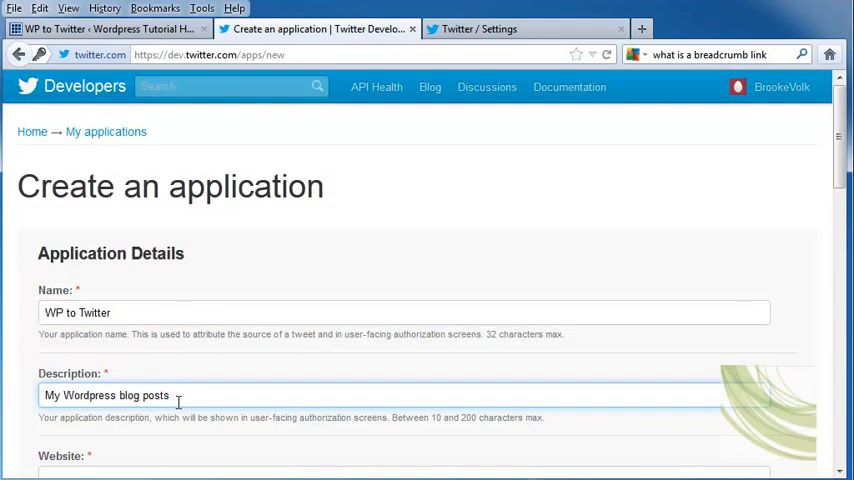
pyautogui.write('will automatically appear on Twitter.')
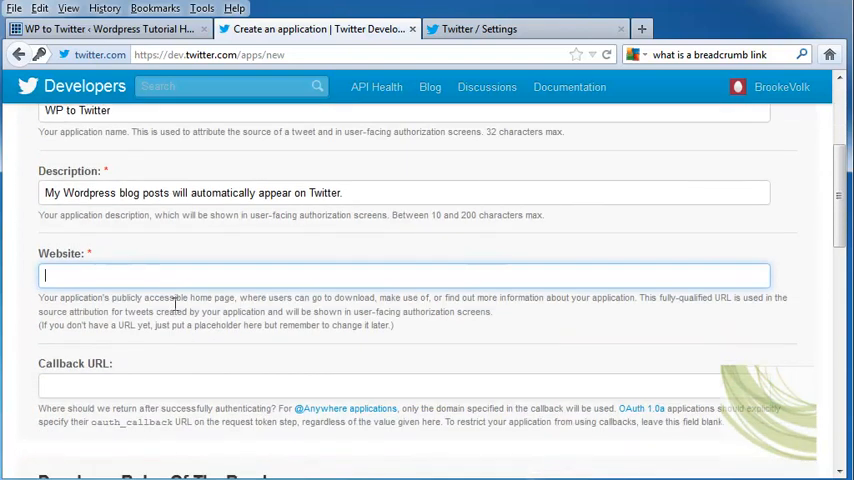
pyautogui.write('http://wordpresstutorial')
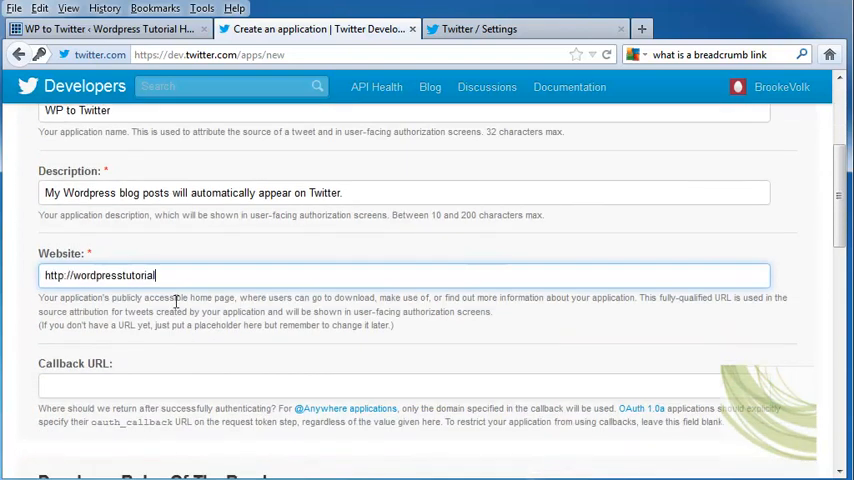
pyautogui.write('hub.com/manually')
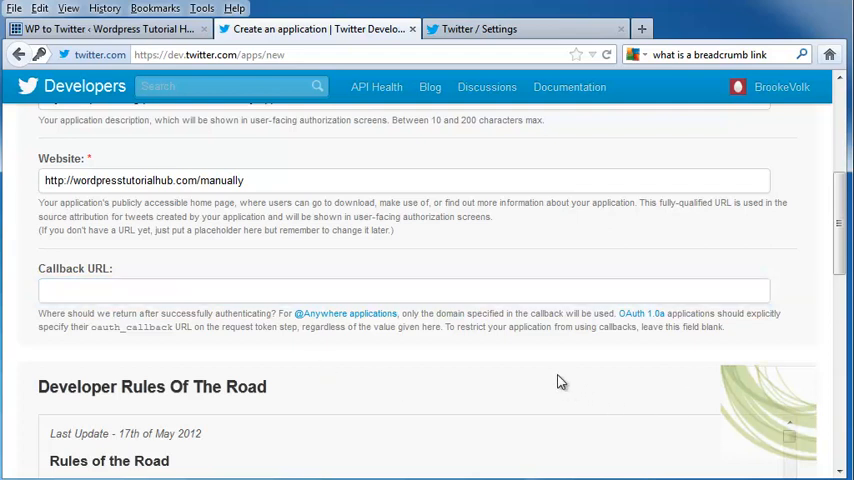
pyautogui.scroll(-3)
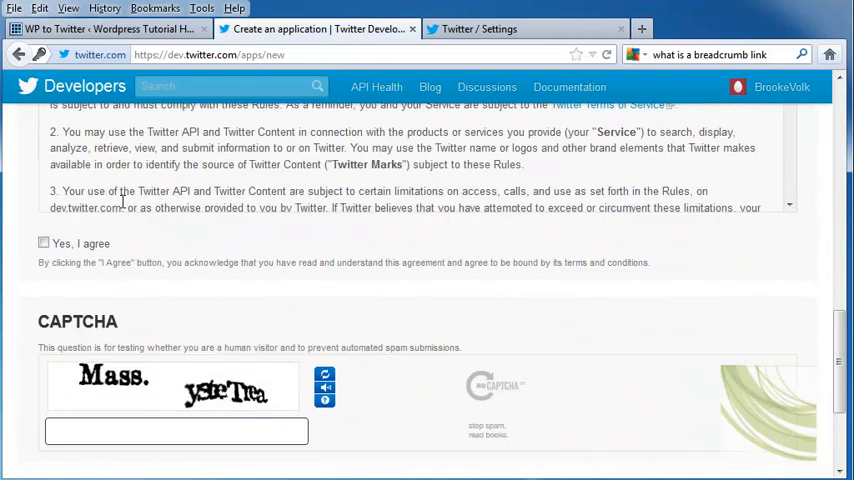
# - Agree to the developer rules, fill the CAPTCHA, and create the Wordpress Tutorial Hub app
pyautogui.click(44, 243)
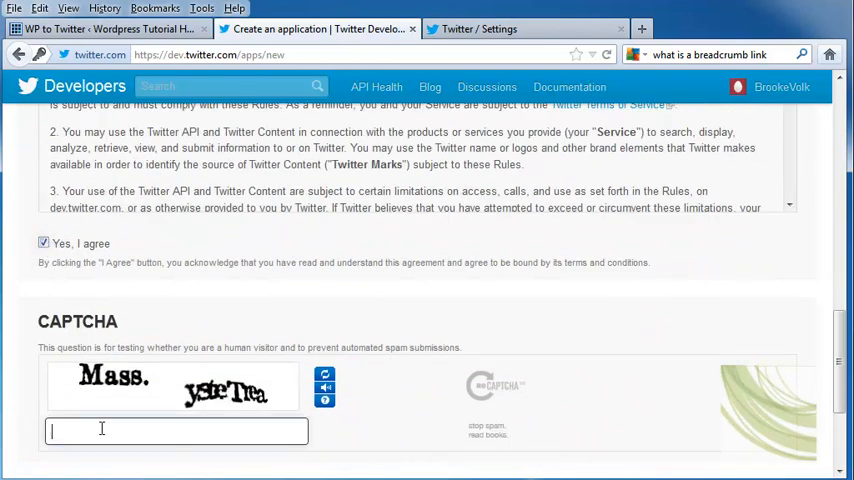
pyautogui.write('Mass yst')
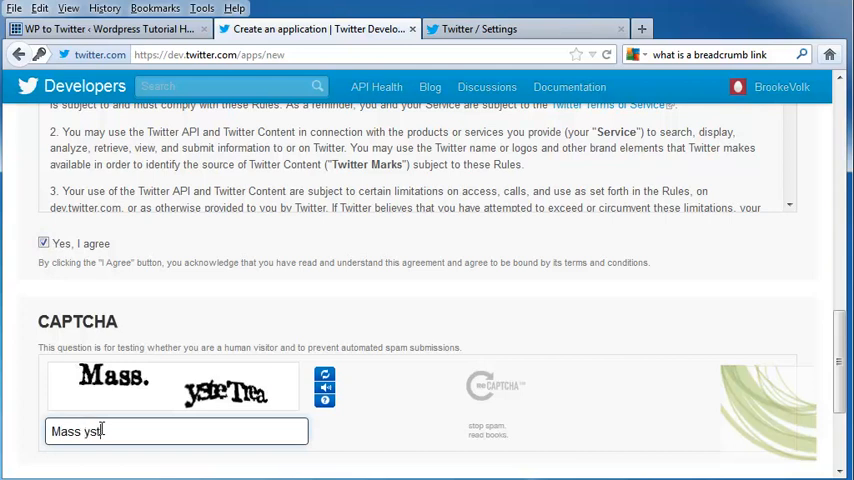
pyautogui.click(137, 394)
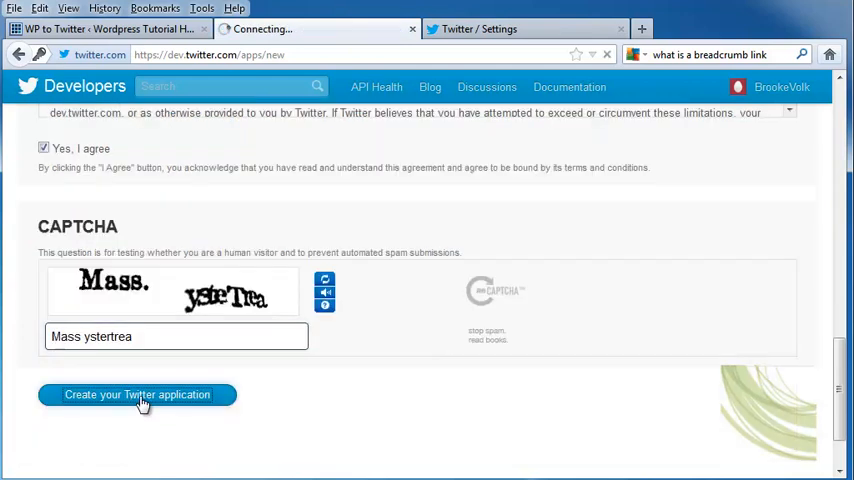
pyautogui.click(137, 395)
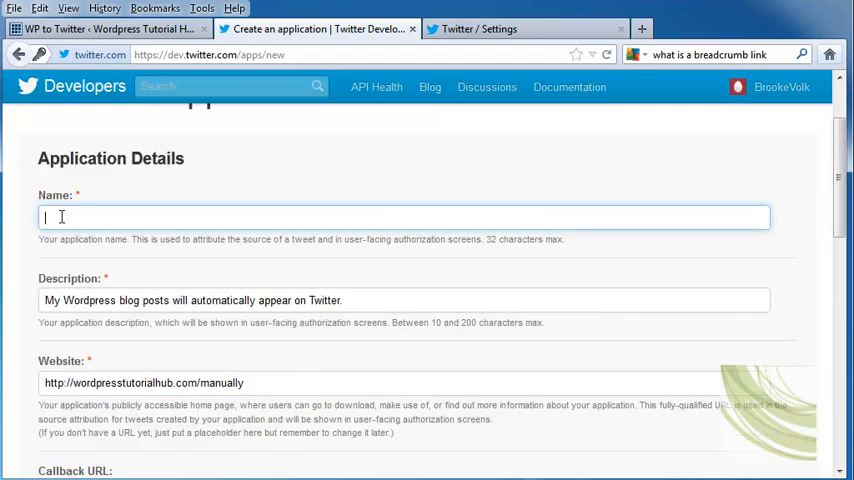
pyautogui.write('Wordpress Blog')
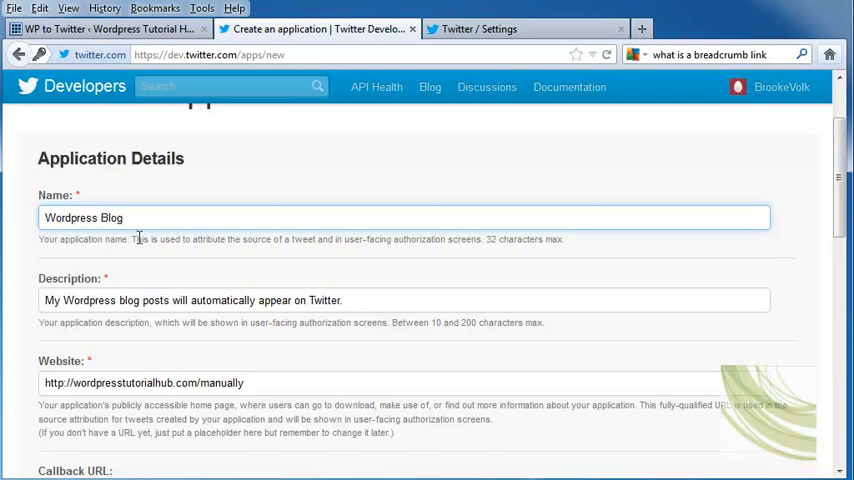
pyautogui.scroll(-3)
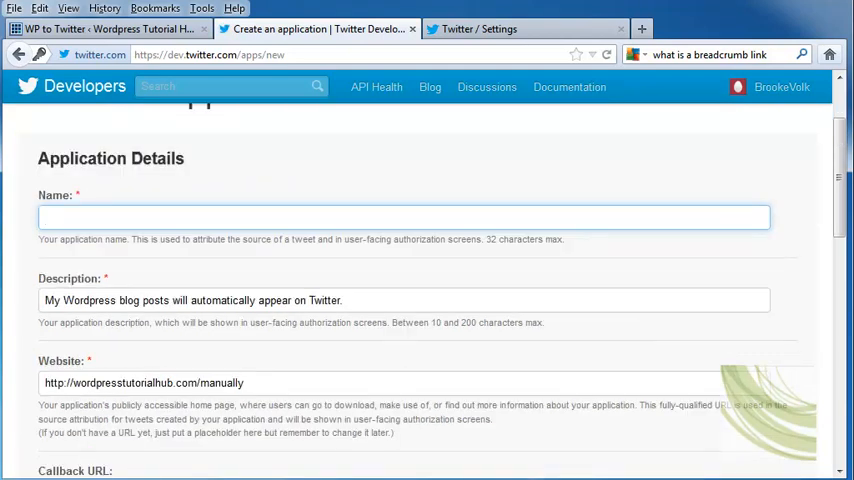
pyautogui.scroll(-3)
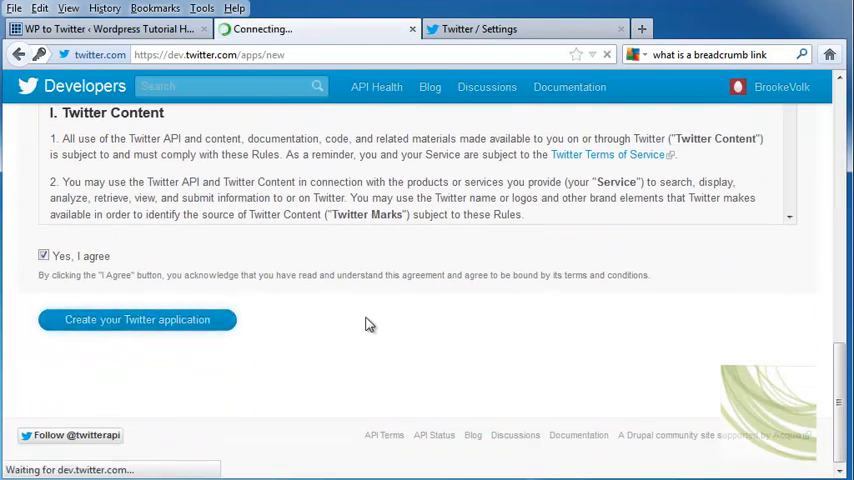
pyautogui.click(137, 319)
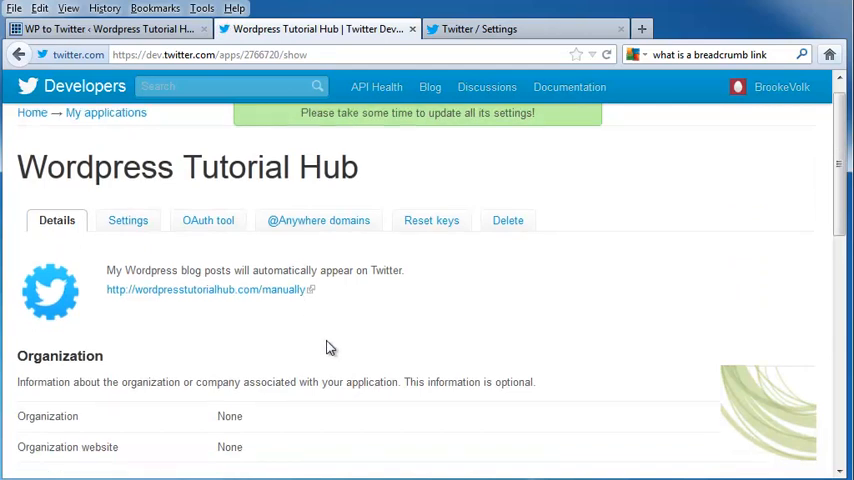
# - Show the app's OAuth tool tab with its consumer key and consumer secret
pyautogui.scroll(-3)
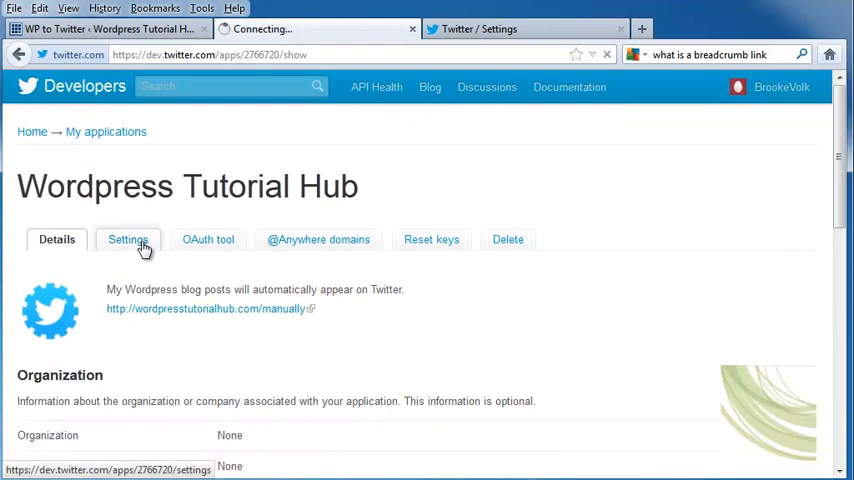
pyautogui.click(127, 239)
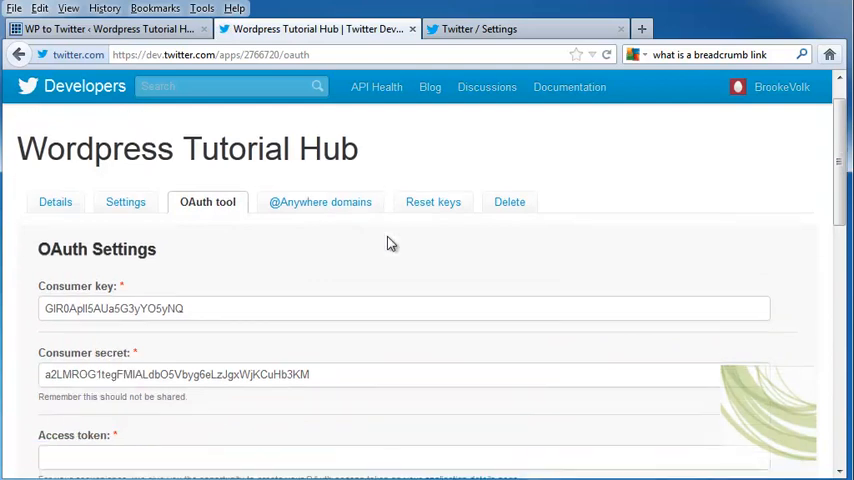
pyautogui.scroll(-3)
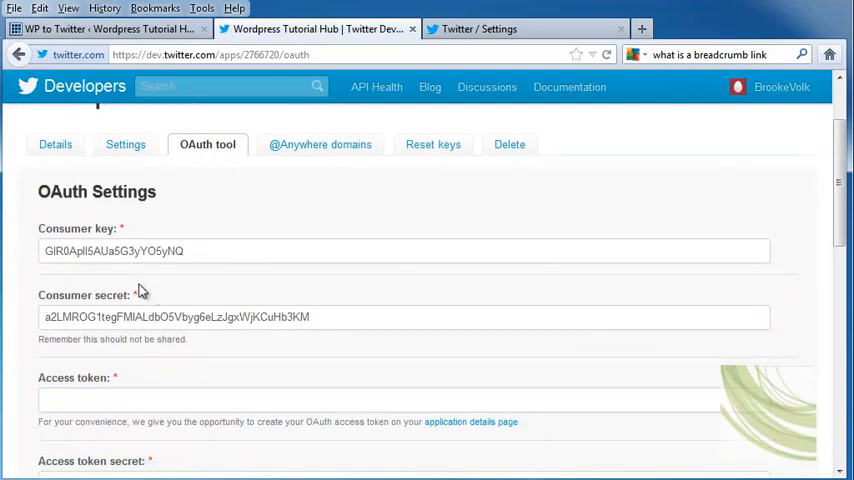
pyautogui.scroll(-3)
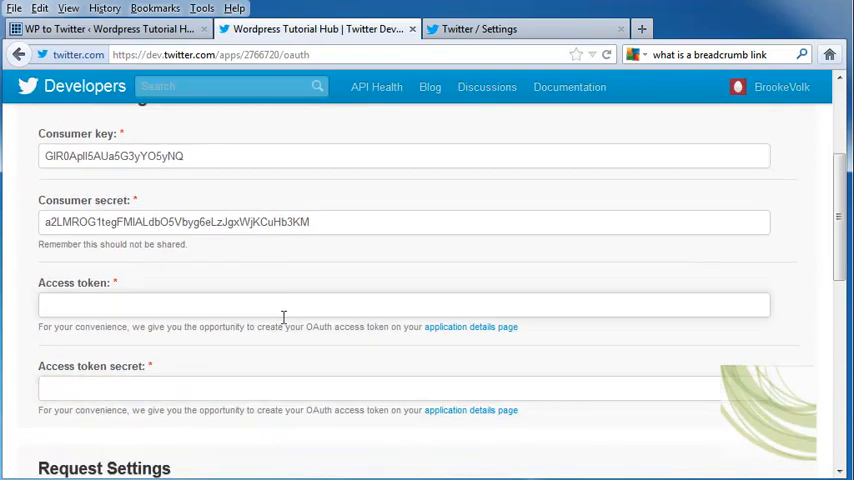
# - Fill the organization name and website in the app's Settings and save them
pyautogui.click(126, 102)
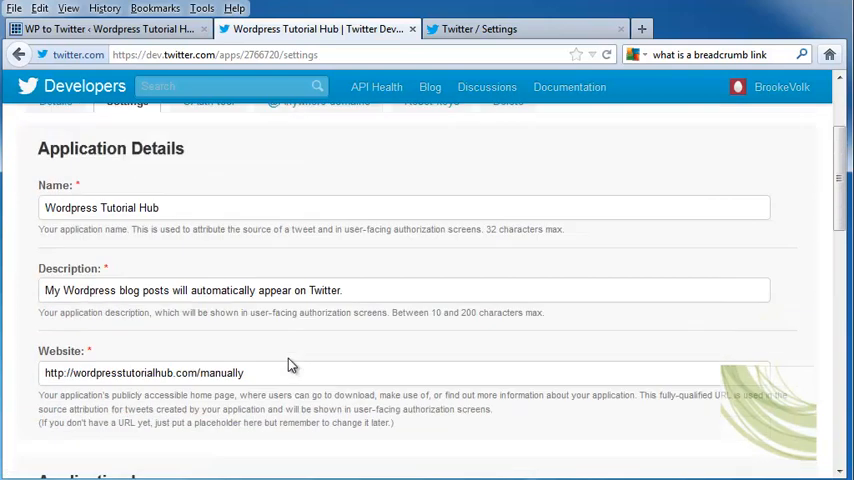
pyautogui.scroll(-3)
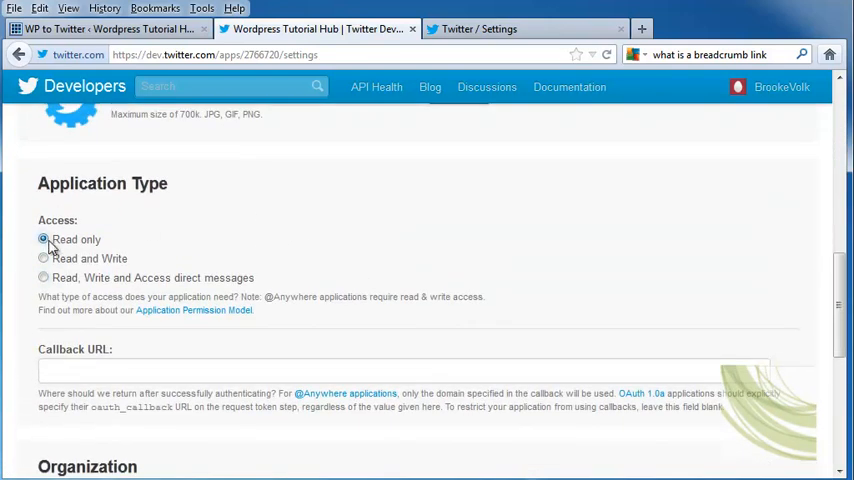
pyautogui.scroll(-3)
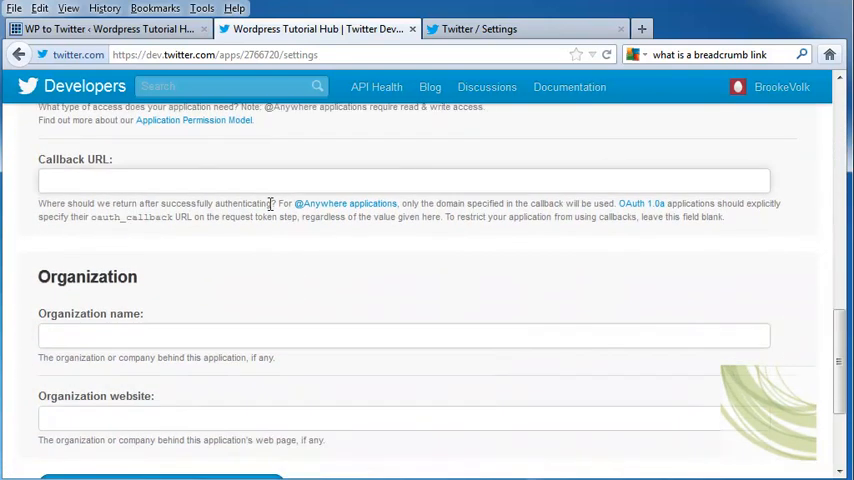
pyautogui.click(403, 335)
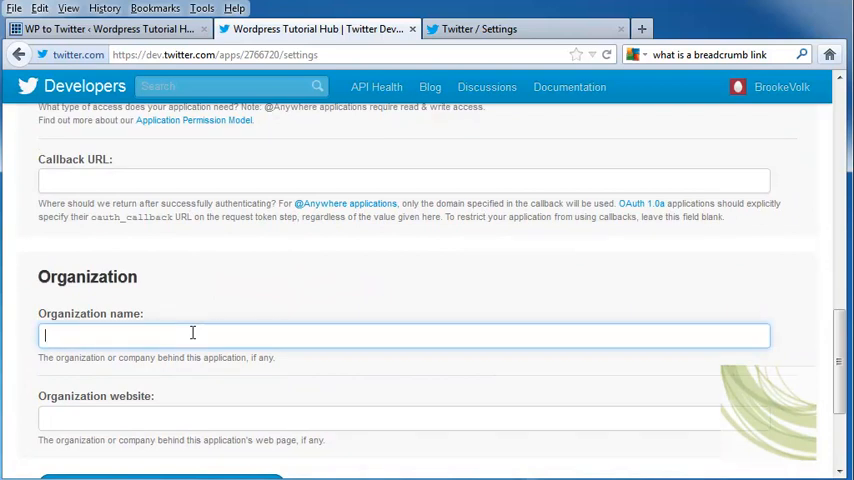
pyautogui.write('Wordpress Tutorial Hub')
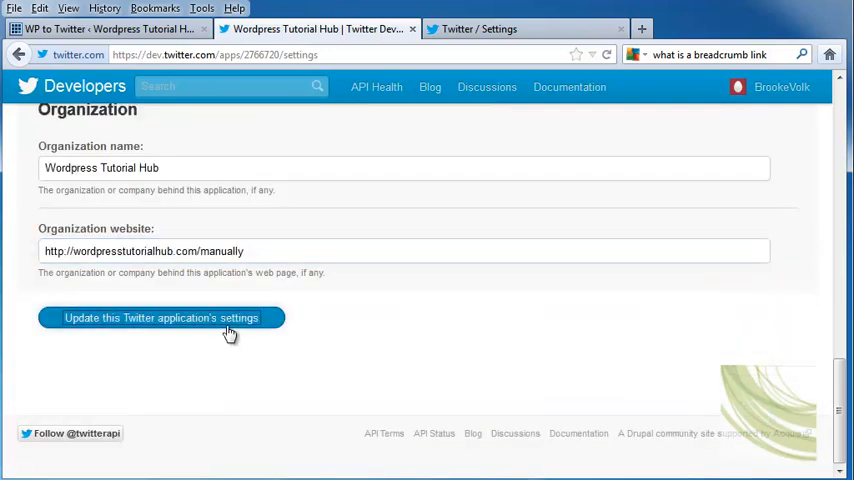
pyautogui.click(160, 317)
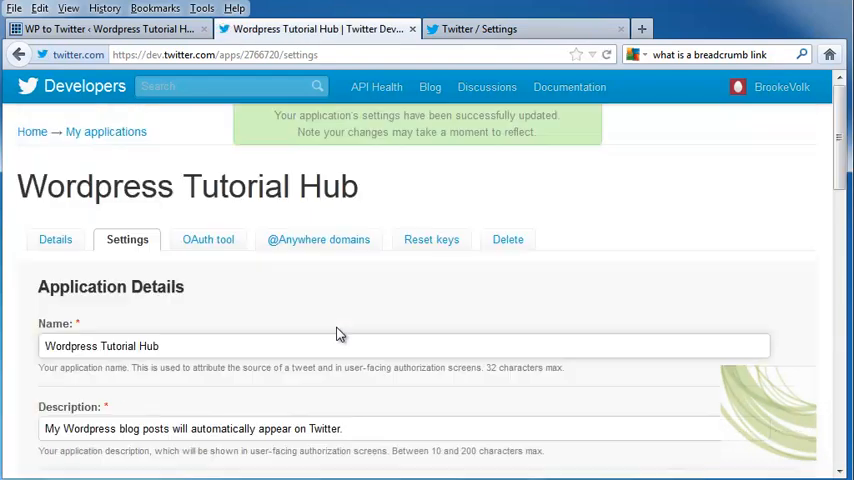
# - Copy the app's consumer key and consumer secret into the WP to Twitter fields
pyautogui.click(208, 239)
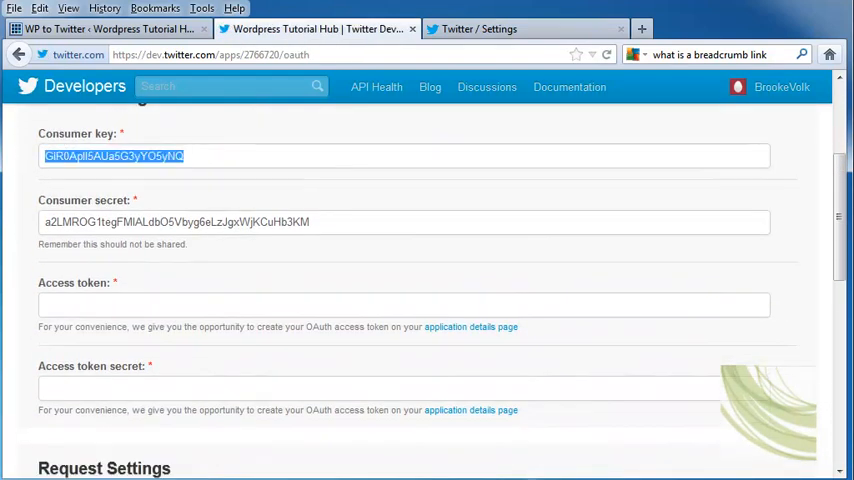
pyautogui.click(110, 28)
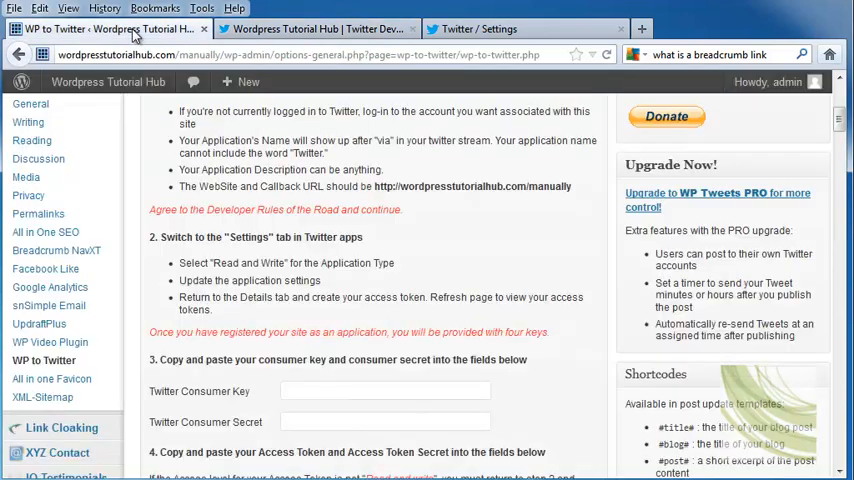
pyautogui.click(385, 390)
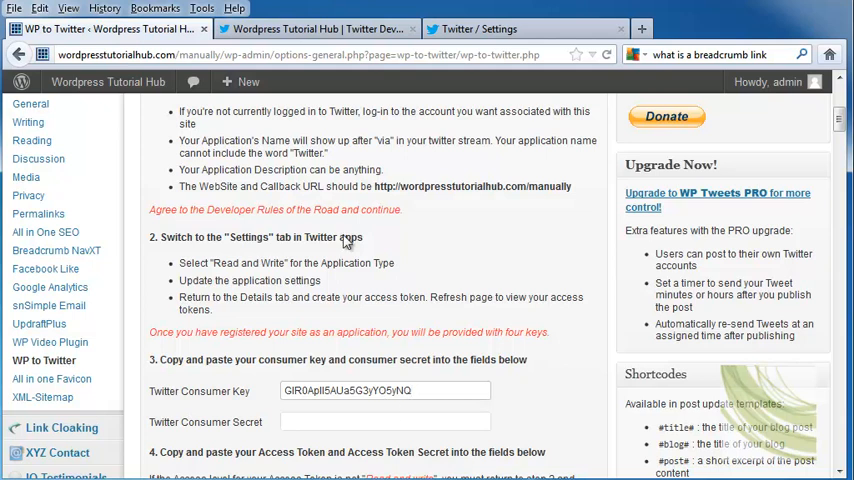
pyautogui.click(315, 28)
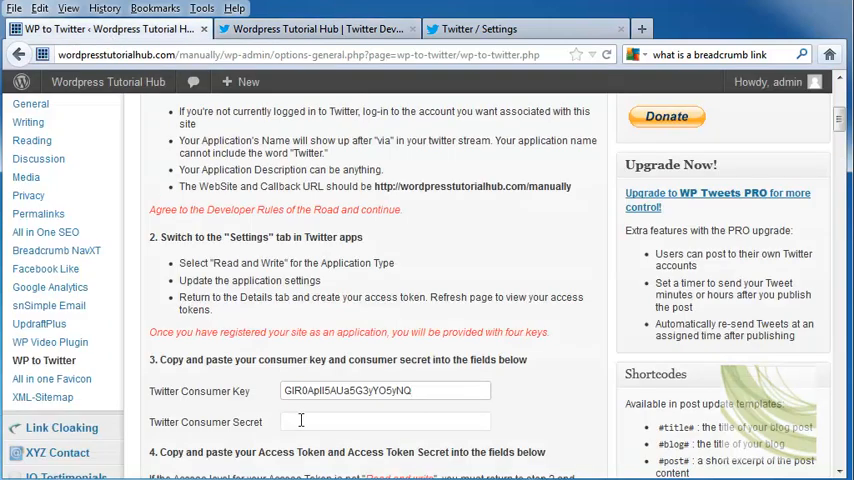
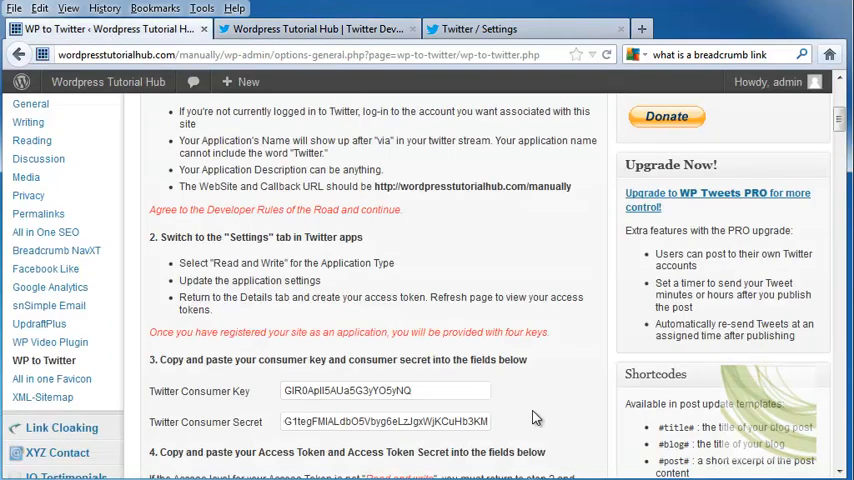
pyautogui.scroll(-3)
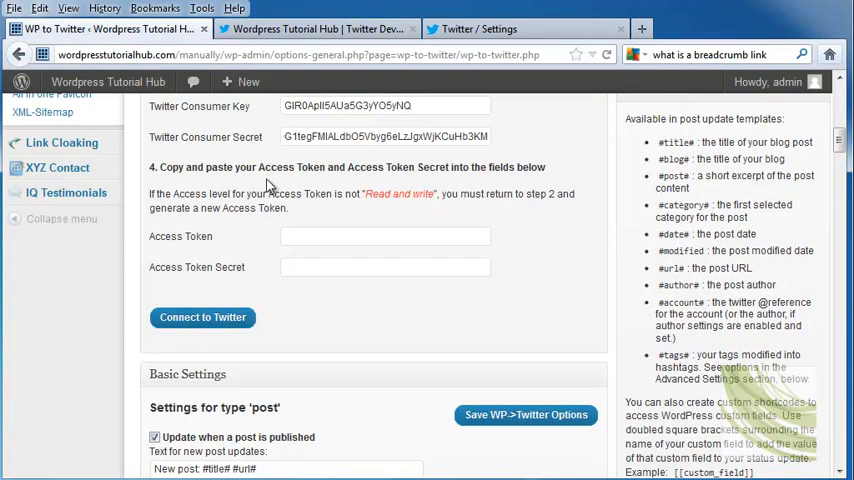
pyautogui.moveTo(546, 237)
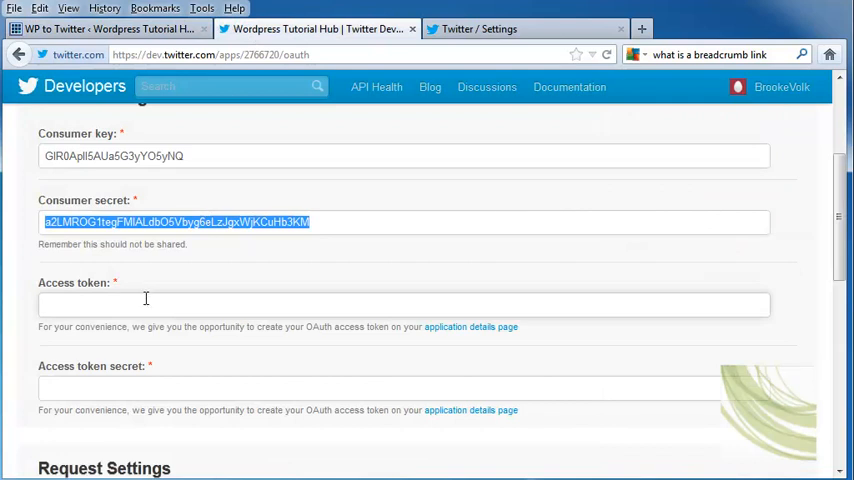
# - Create an access token on the app details page and copy it from the OAuth tool tab
pyautogui.click(470, 327)
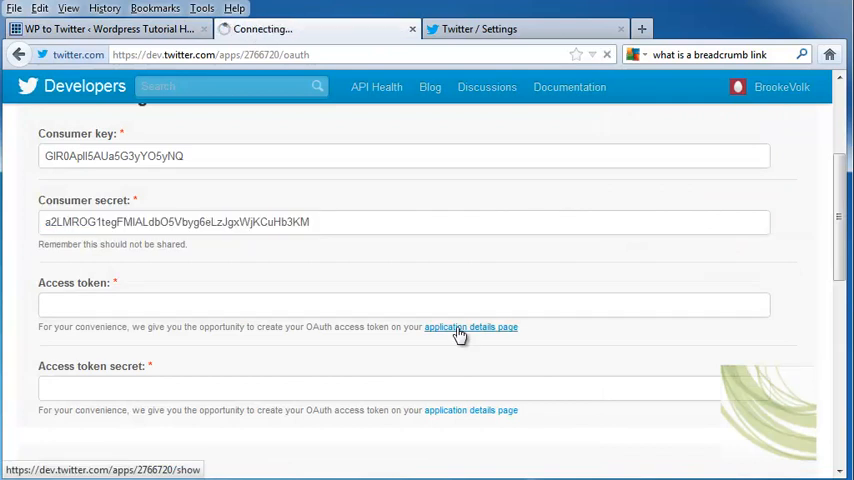
pyautogui.click(470, 327)
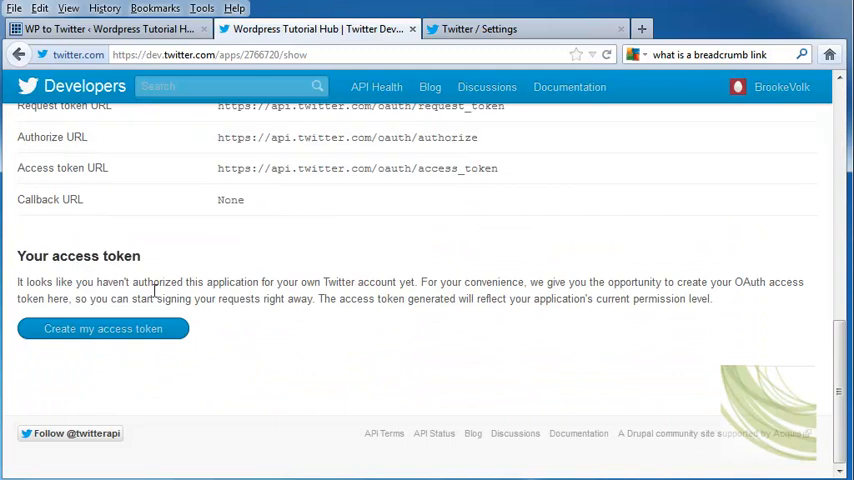
pyautogui.click(103, 328)
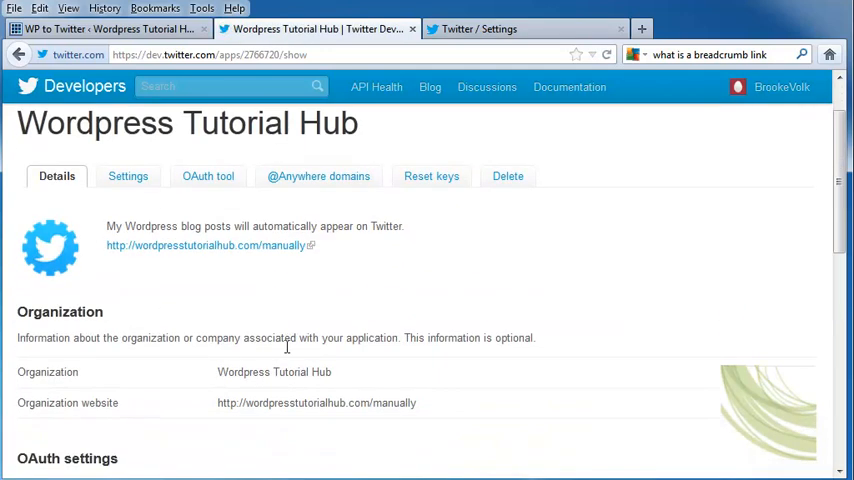
pyautogui.click(208, 176)
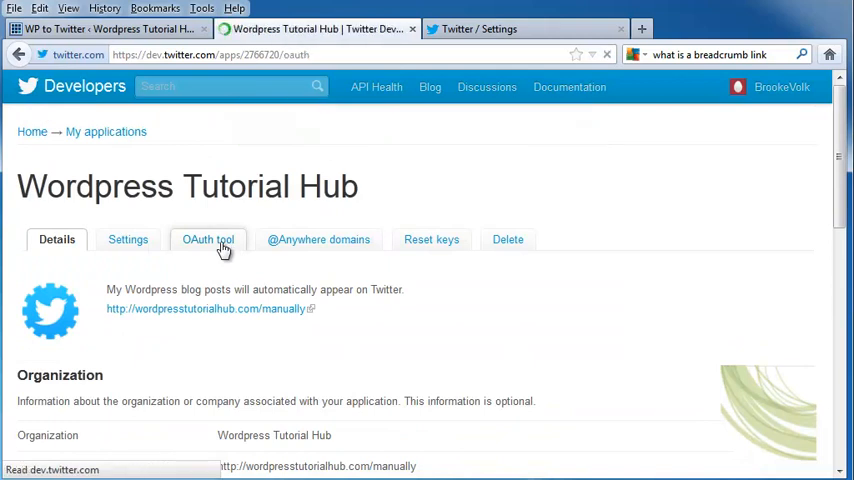
pyautogui.click(207, 239)
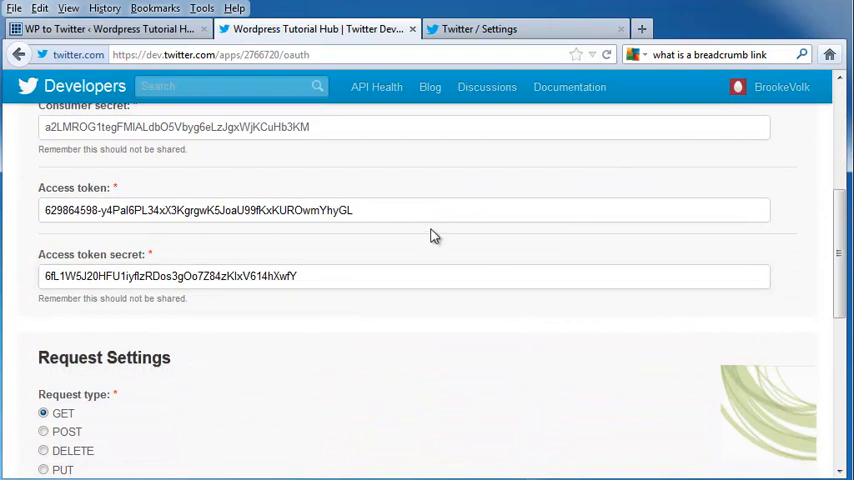
pyautogui.tripleClick(200, 210)
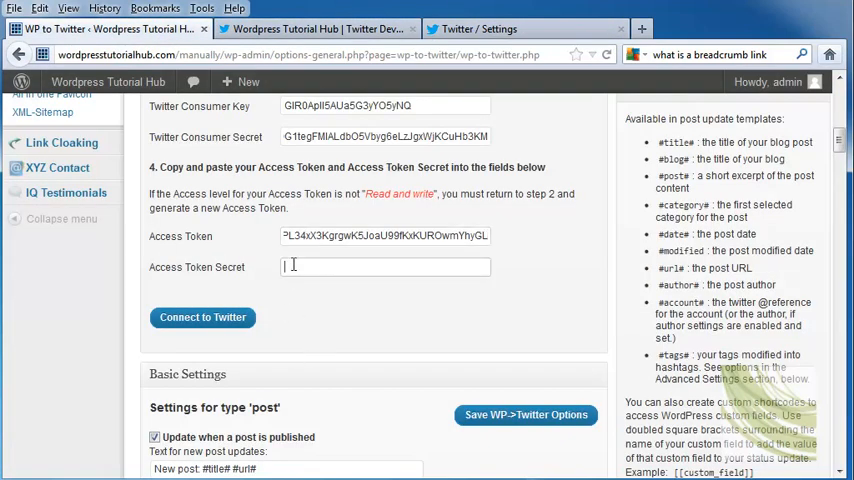
# - Paste the access token secret into WP to Twitter and connect it to the Twitter account
pyautogui.click(202, 317)
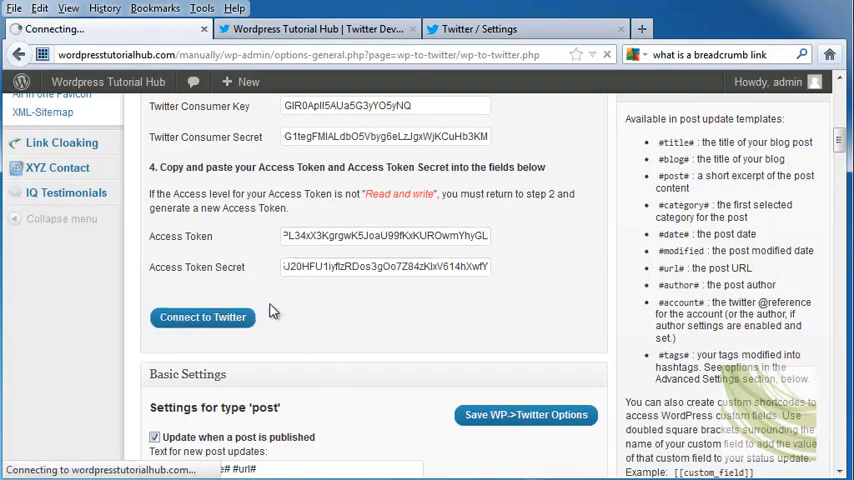
pyautogui.click(202, 317)
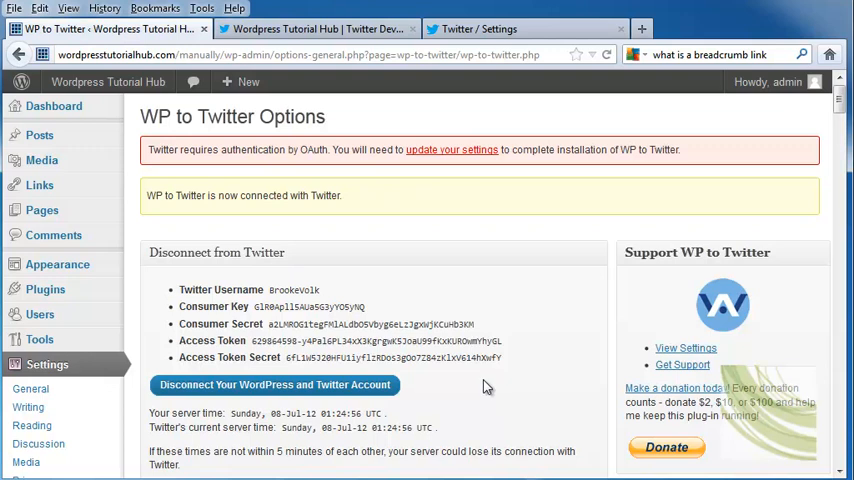
pyautogui.scroll(-3)
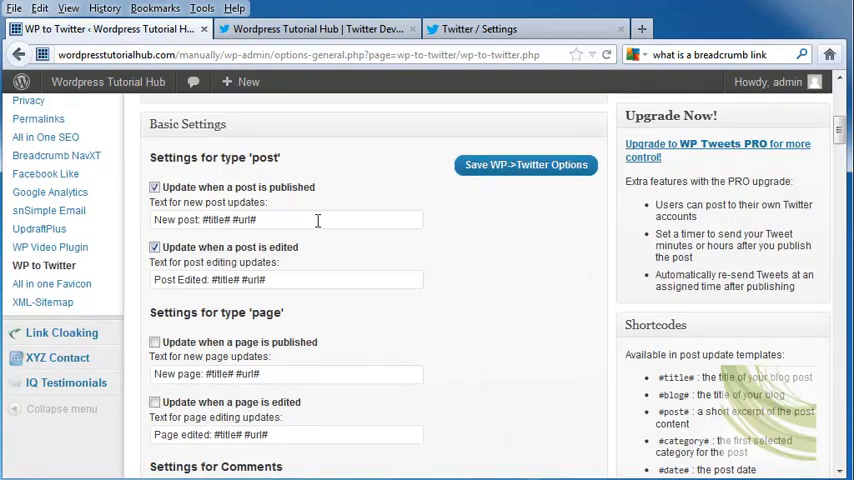
pyautogui.scroll(-3)
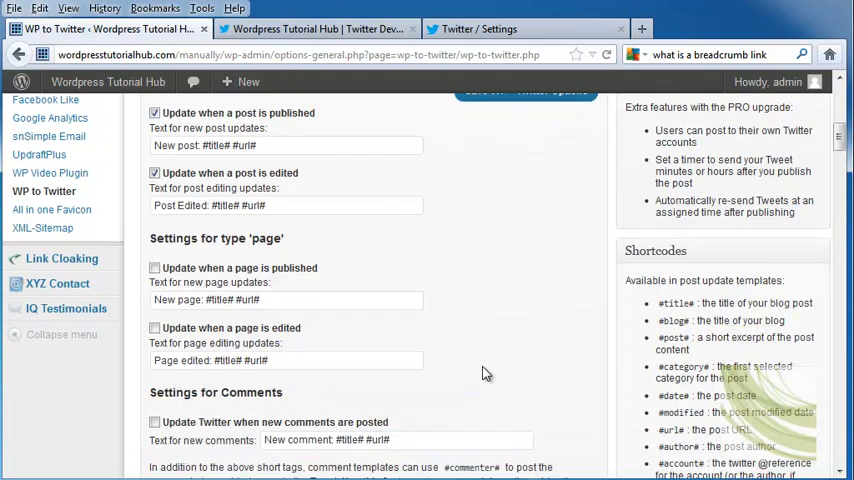
pyautogui.scroll(-3)
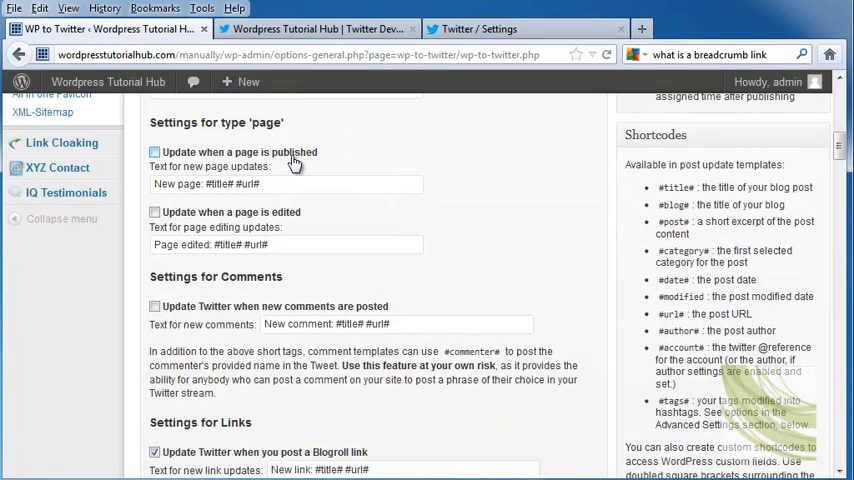
pyautogui.click(155, 152)
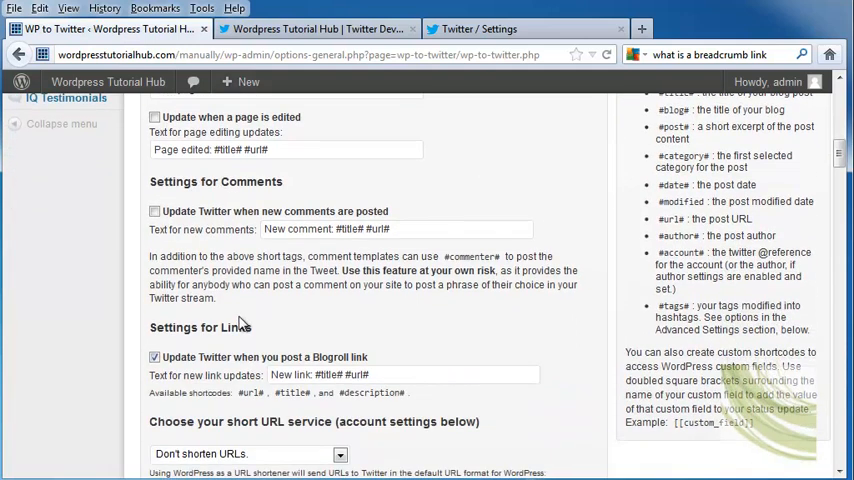
pyautogui.scroll(-3)
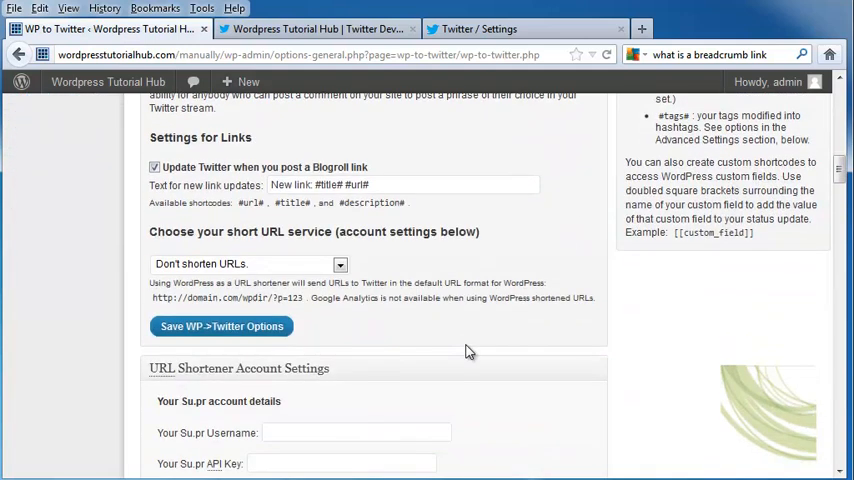
pyautogui.moveTo(330, 248)
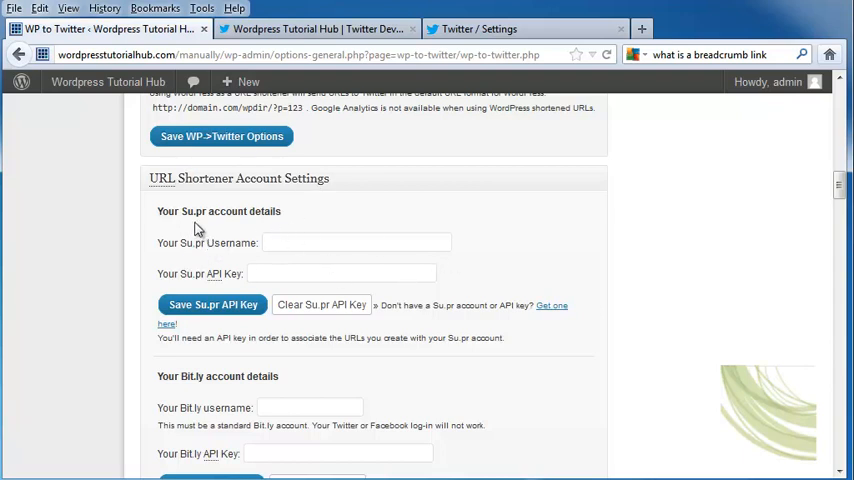
pyautogui.scroll(-3)
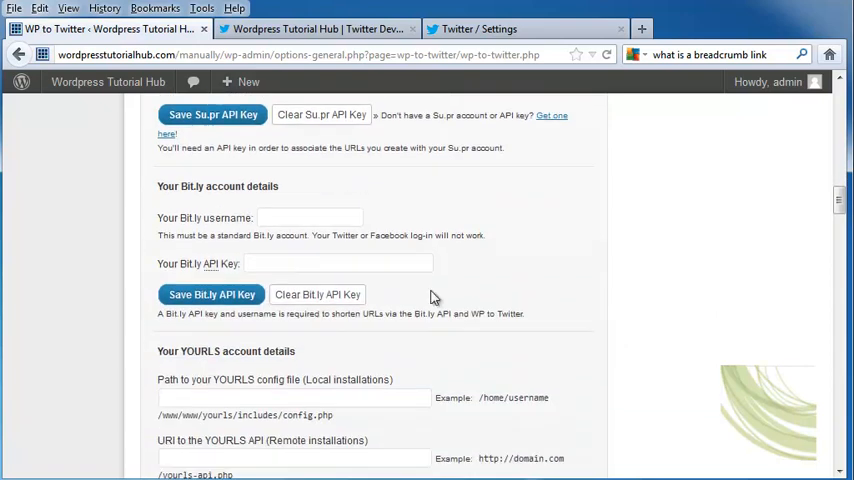
pyautogui.moveTo(277, 208)
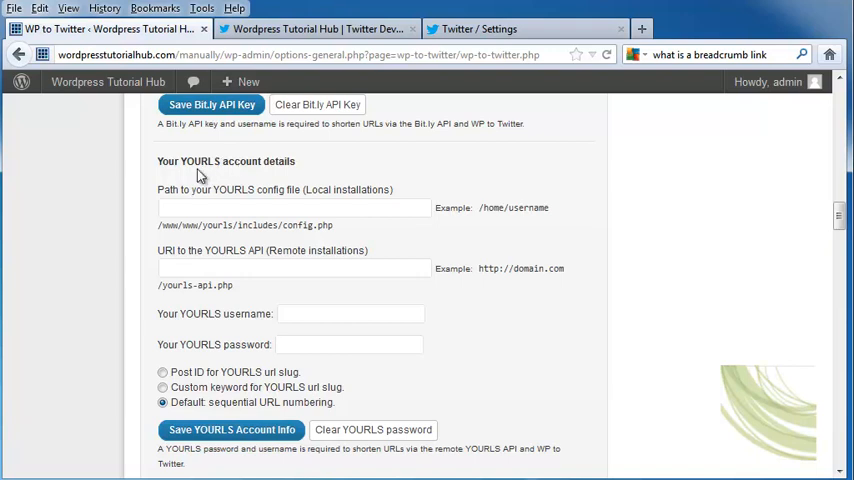
# - Enable 'Strip nonalphanumeric characters from tags' in the Advanced Tweet settings
pyautogui.scroll(-3)
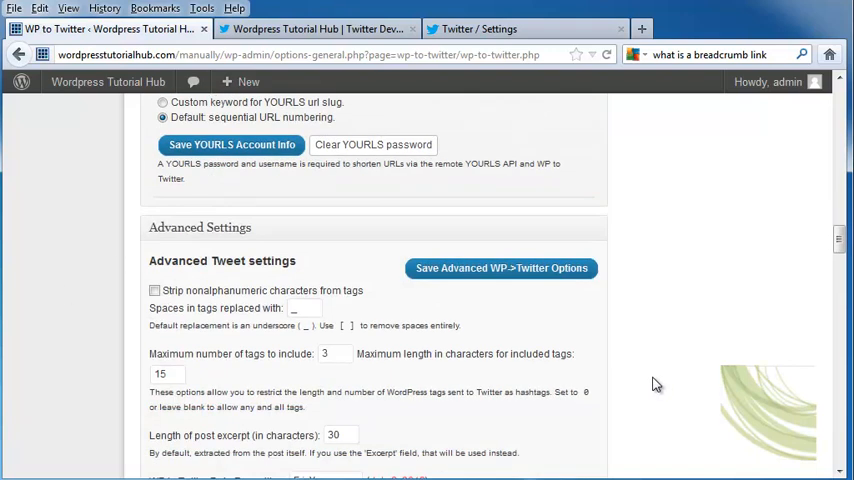
pyautogui.scroll(-3)
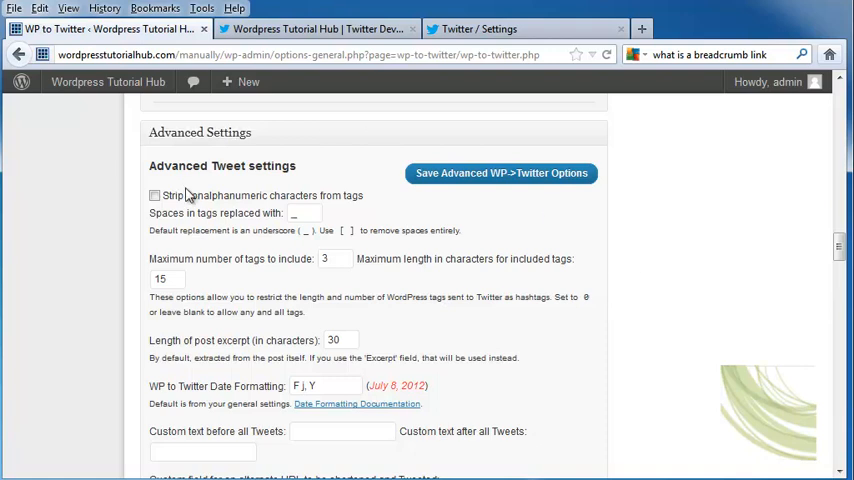
pyautogui.click(155, 195)
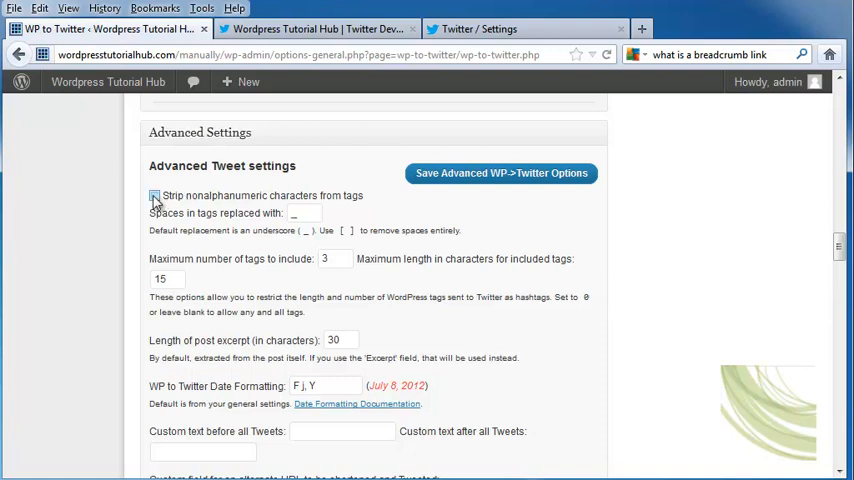
pyautogui.click(154, 195)
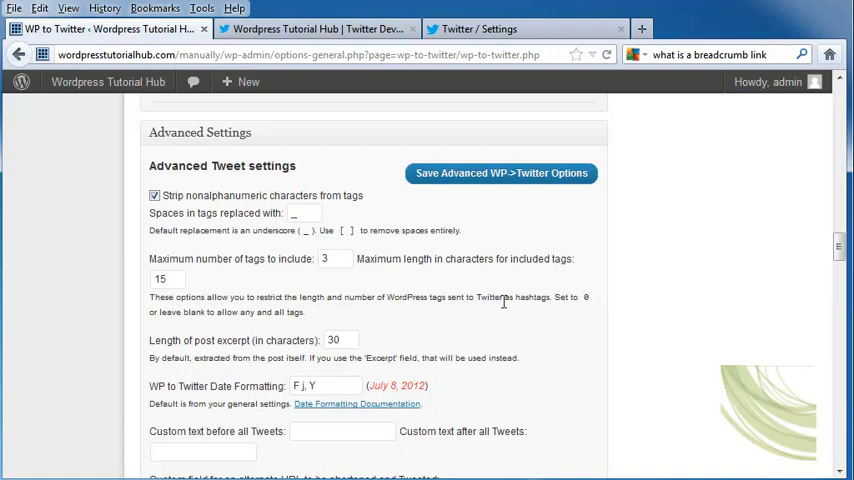
# - Scroll through special tweet cases, Google Analytics, author, error message and category options
pyautogui.scroll(-3)
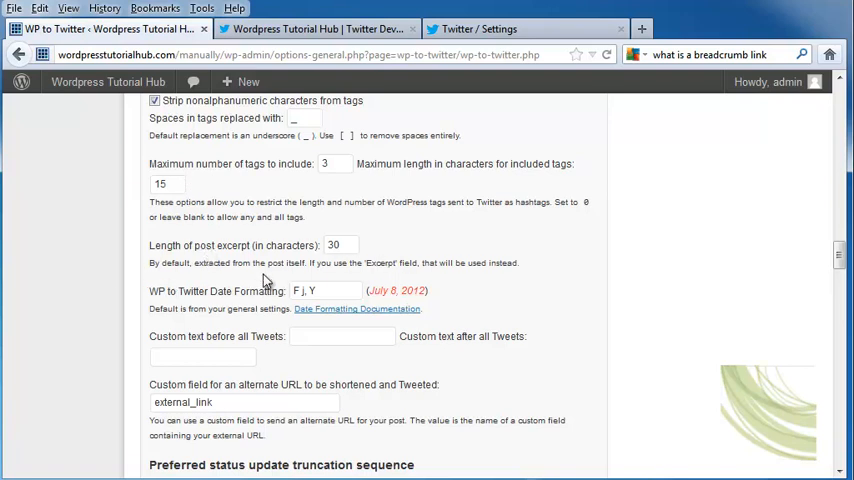
pyautogui.scroll(-3)
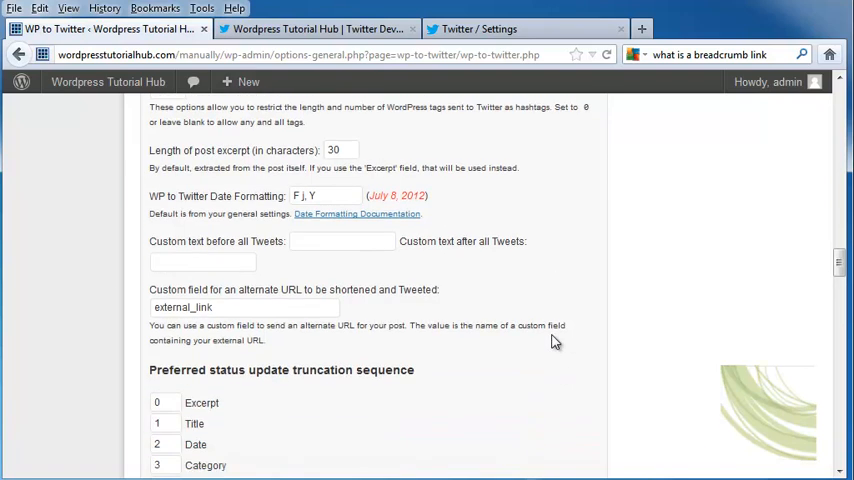
pyautogui.scroll(-3)
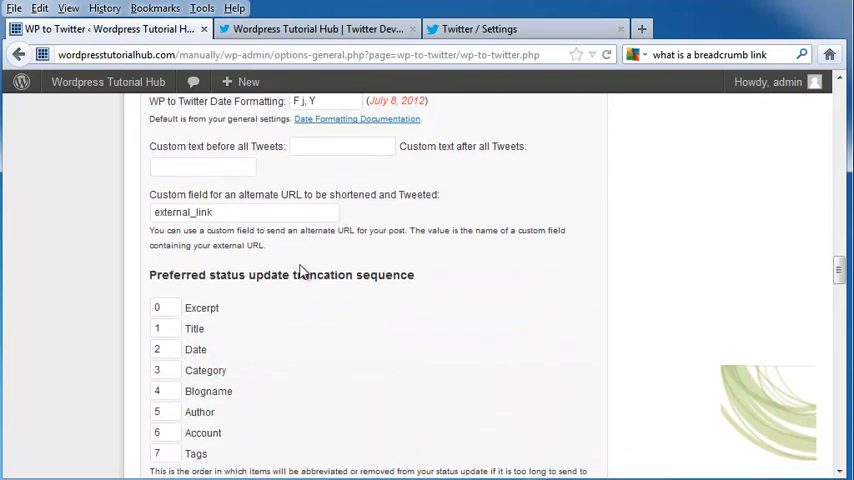
pyautogui.moveTo(337, 219)
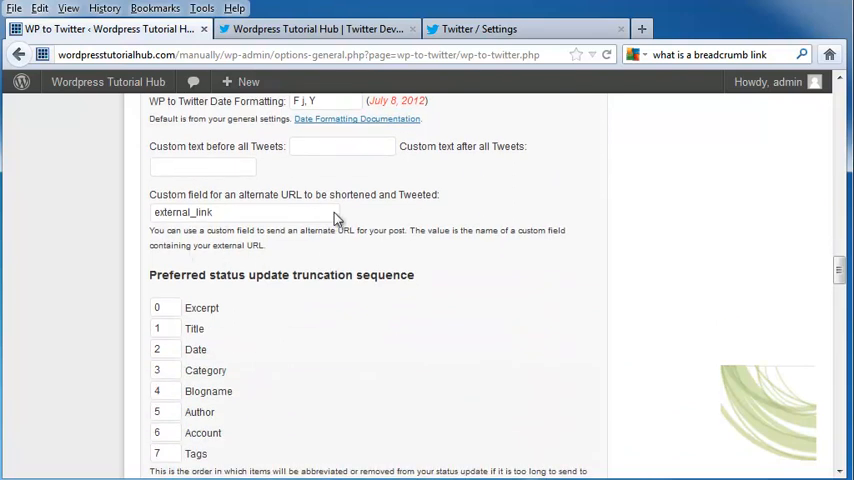
pyautogui.scroll(-3)
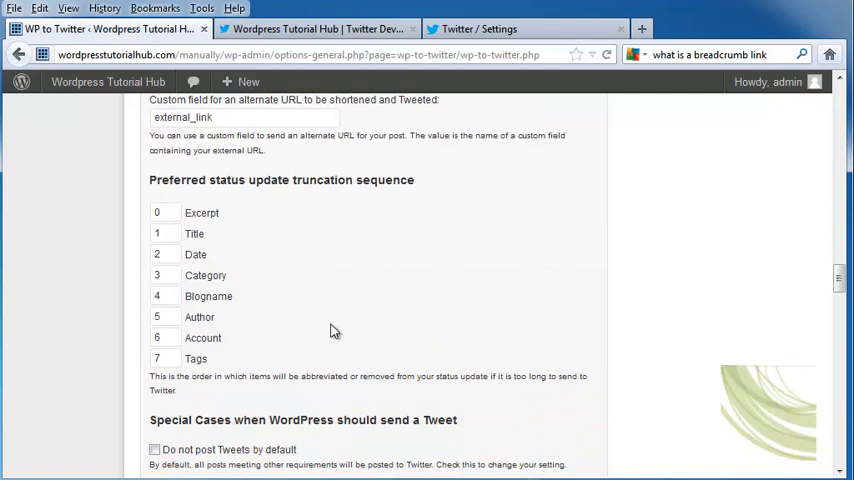
pyautogui.scroll(-3)
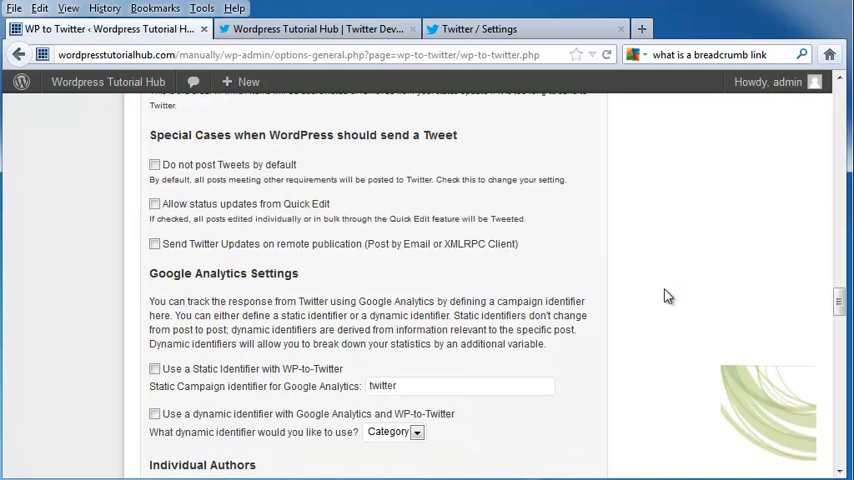
pyautogui.moveTo(492, 294)
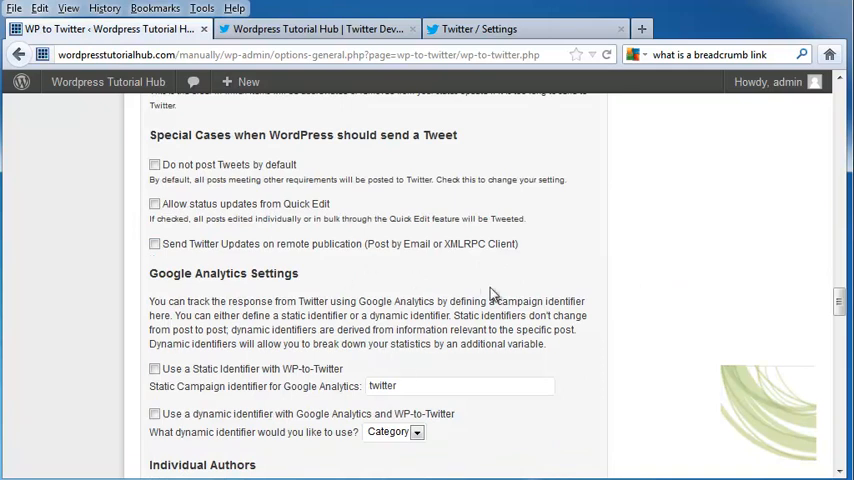
pyautogui.scroll(-3)
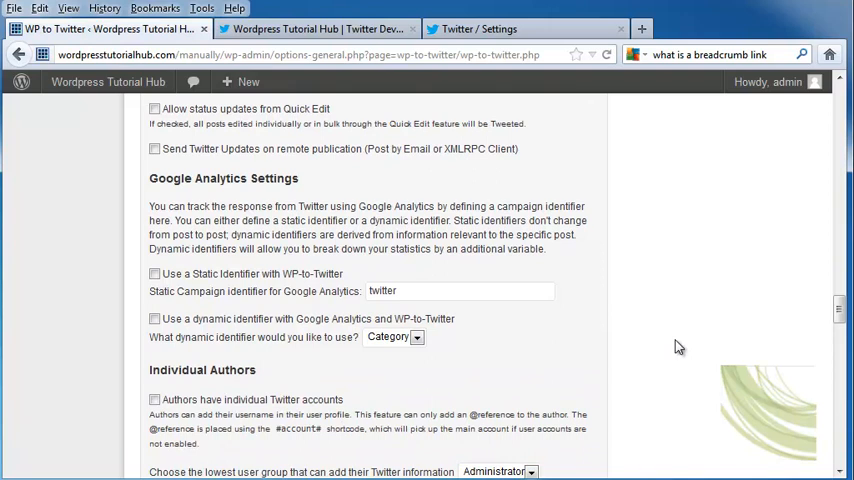
pyautogui.scroll(-3)
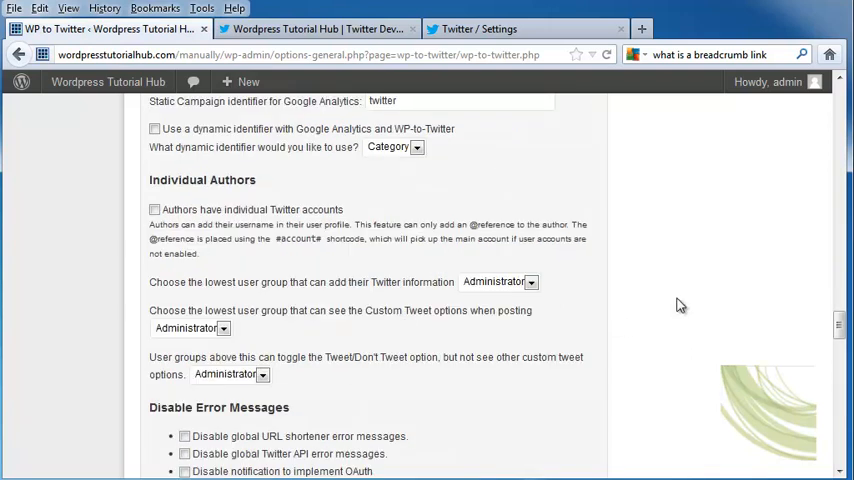
pyautogui.moveTo(698, 320)
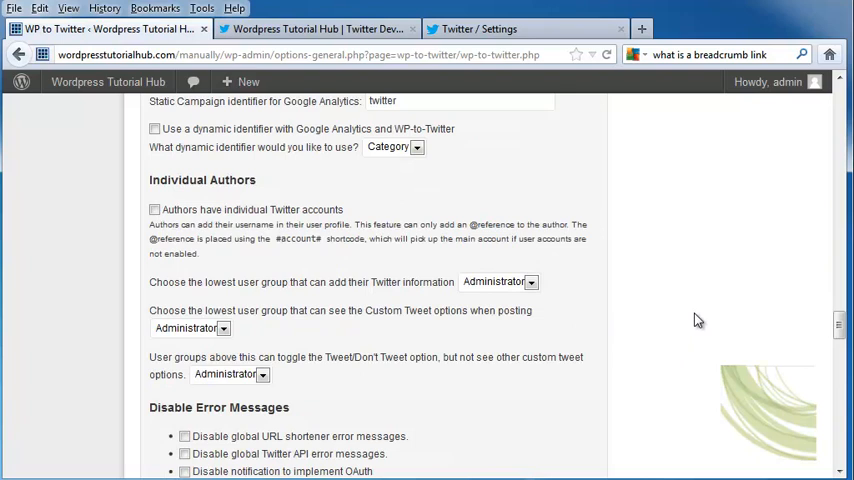
pyautogui.scroll(-3)
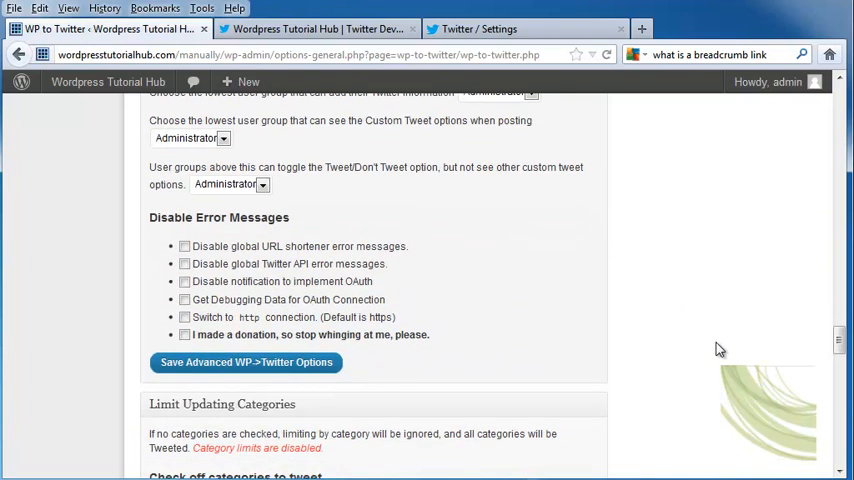
pyautogui.scroll(-3)
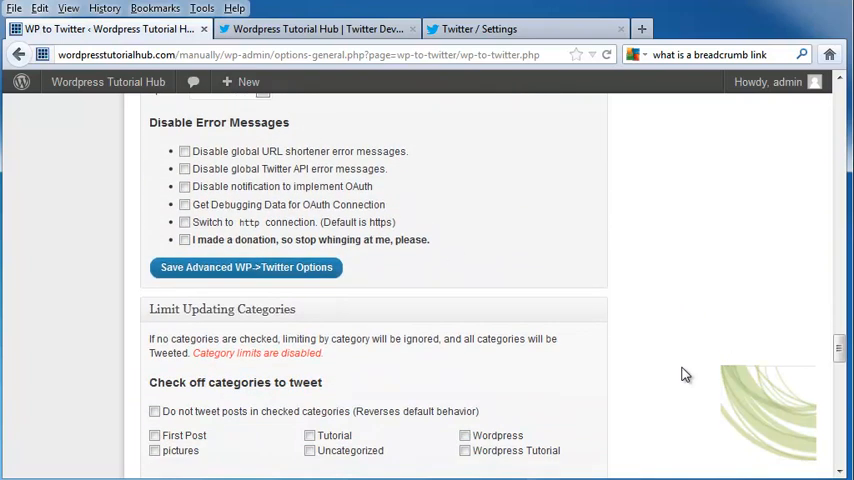
pyautogui.scroll(-3)
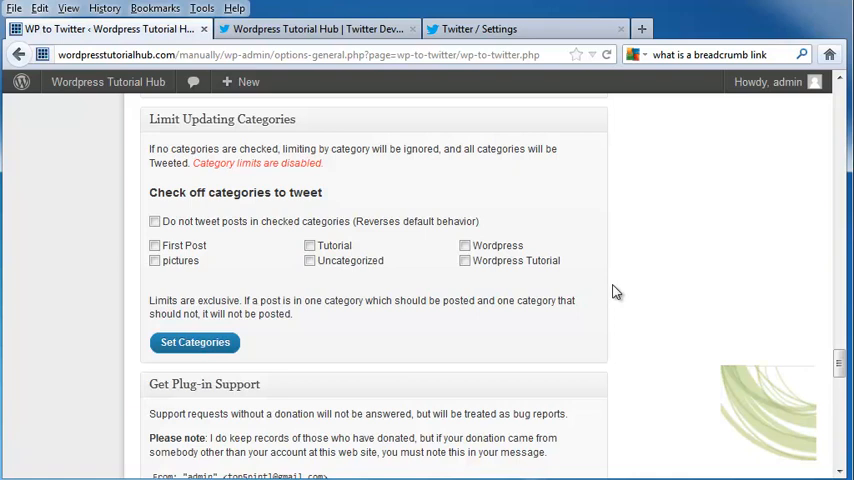
pyautogui.scroll(-3)
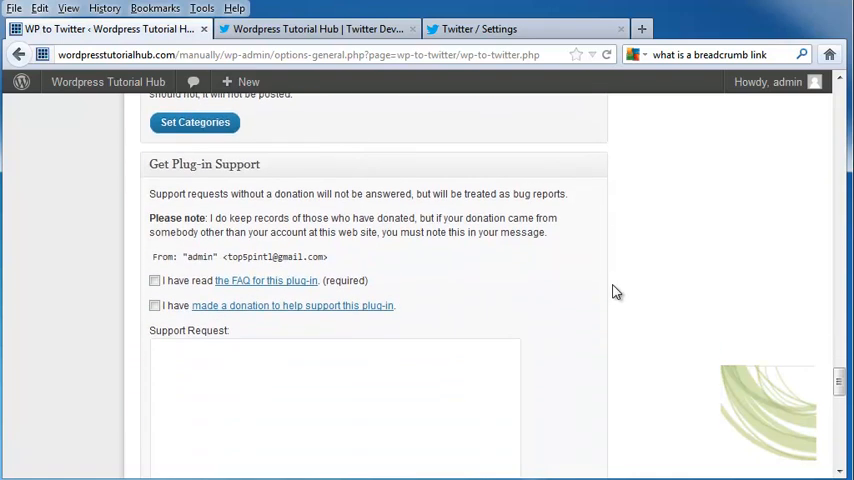
pyautogui.scroll(-3)
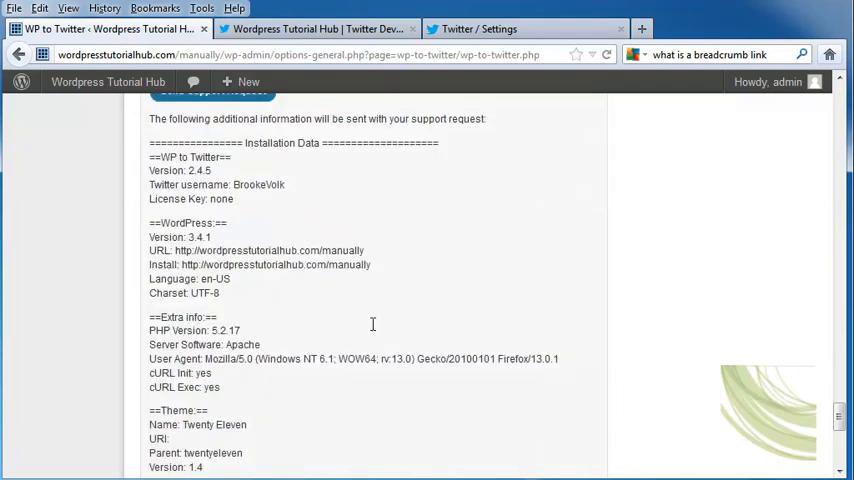
pyautogui.scroll(-3)
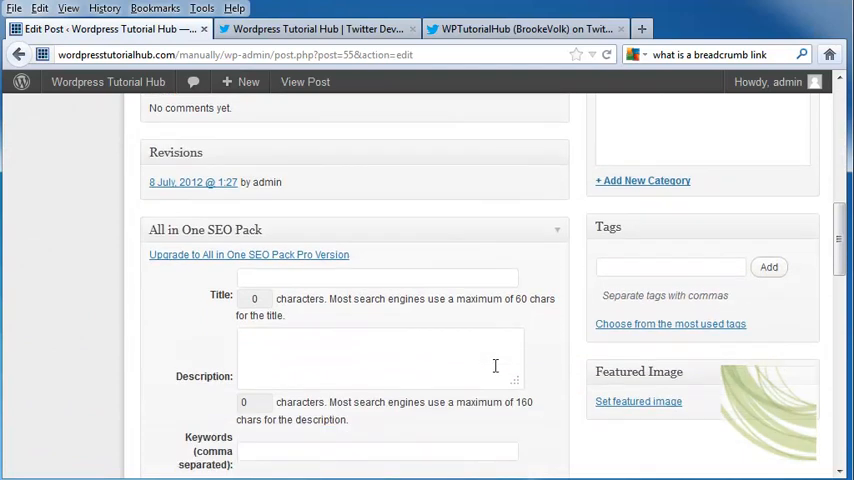
# - Use 'Retweet this' under Previous Tweets in the post's WP to Twitter box
pyautogui.scroll(-3)
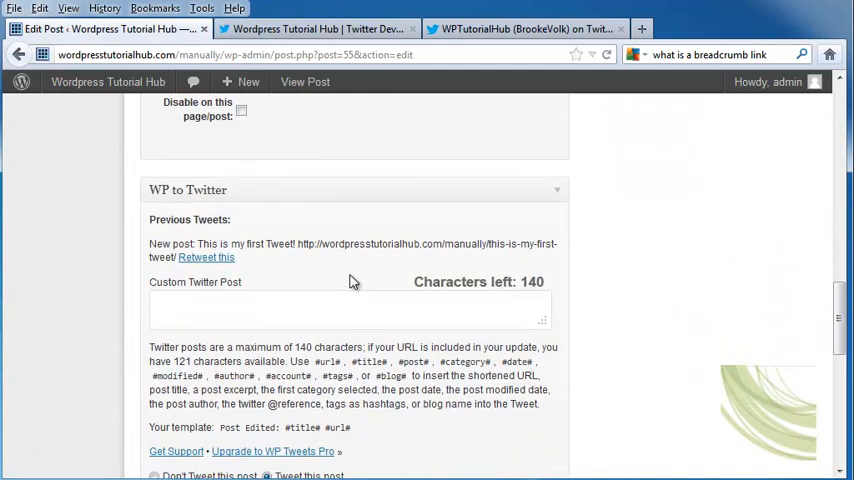
pyautogui.moveTo(357, 265)
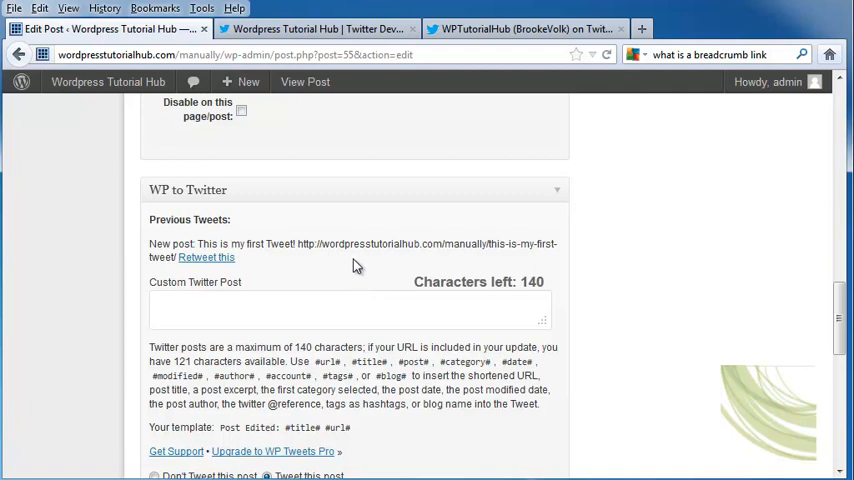
pyautogui.scroll(-3)
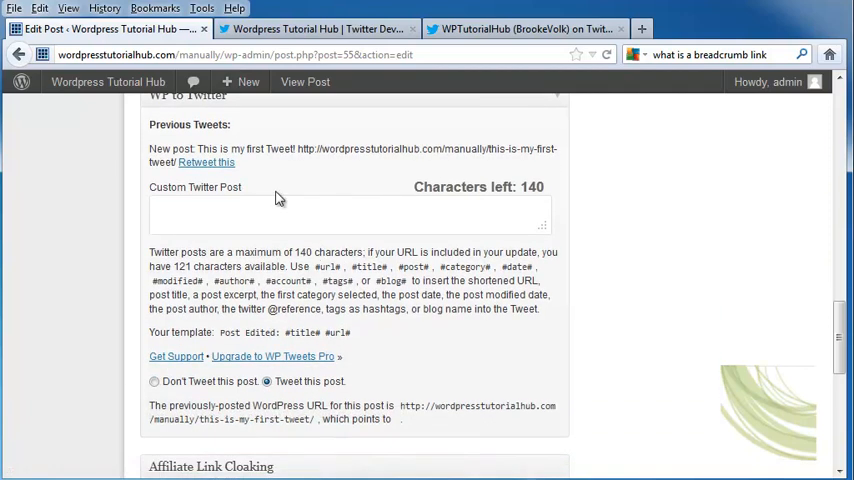
pyautogui.click(206, 162)
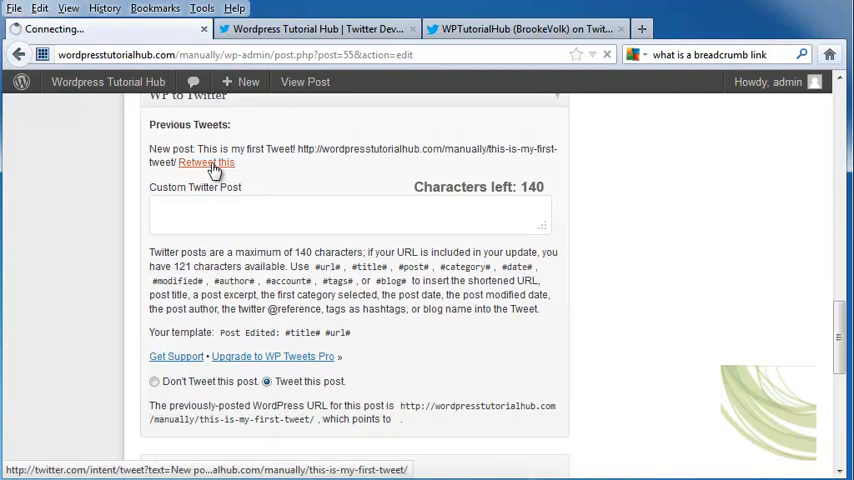
# - Post the prefilled 'New post: This is my first Tweet!' status on Twitter
pyautogui.click(206, 163)
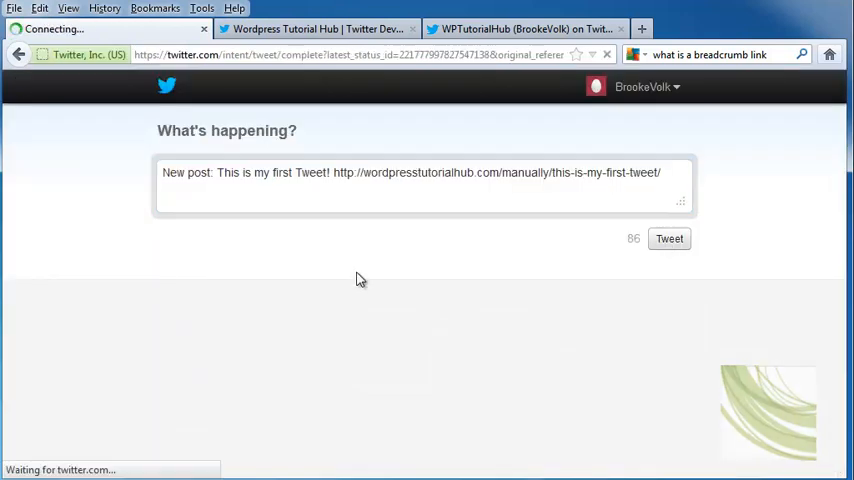
pyautogui.click(669, 238)
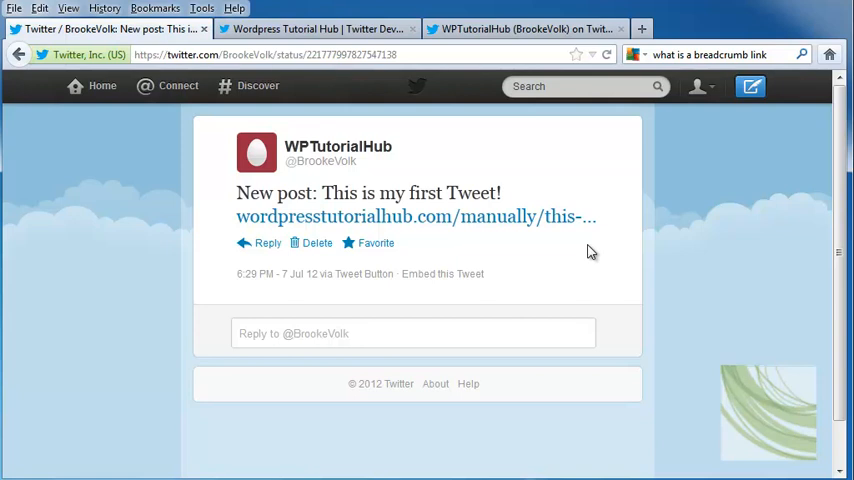
pyautogui.moveTo(698, 289)
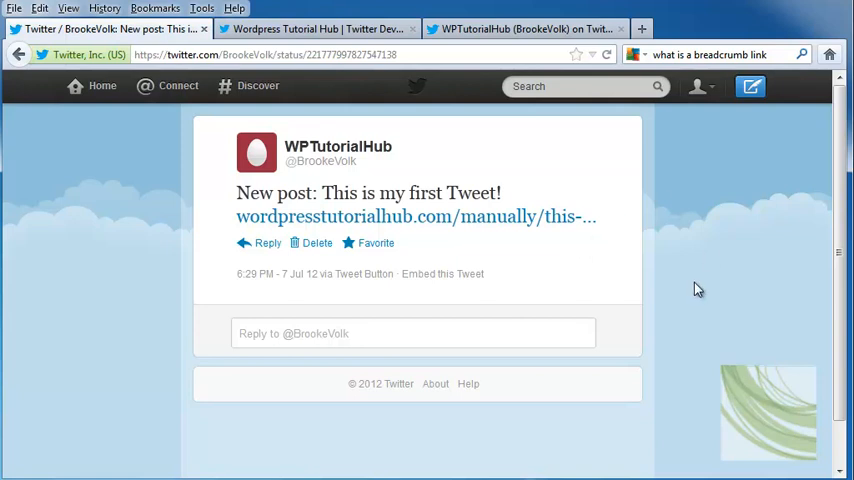